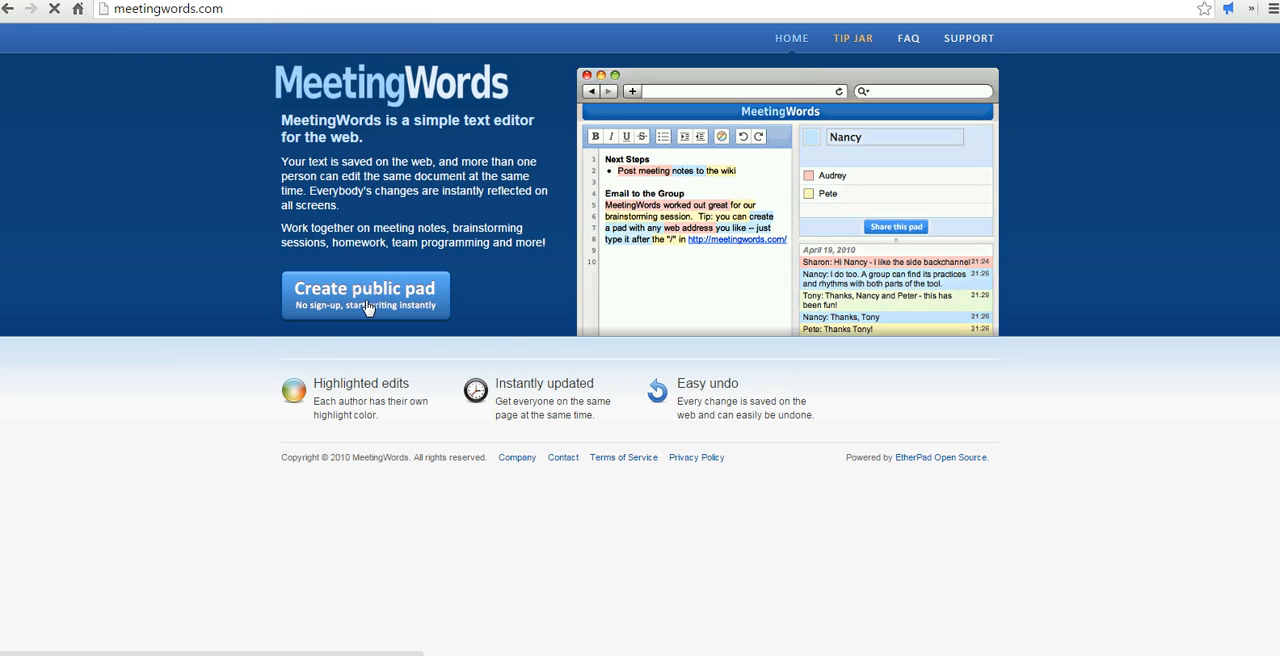
- Create a new public pad and enter the display name Richard
left_click(364, 296)
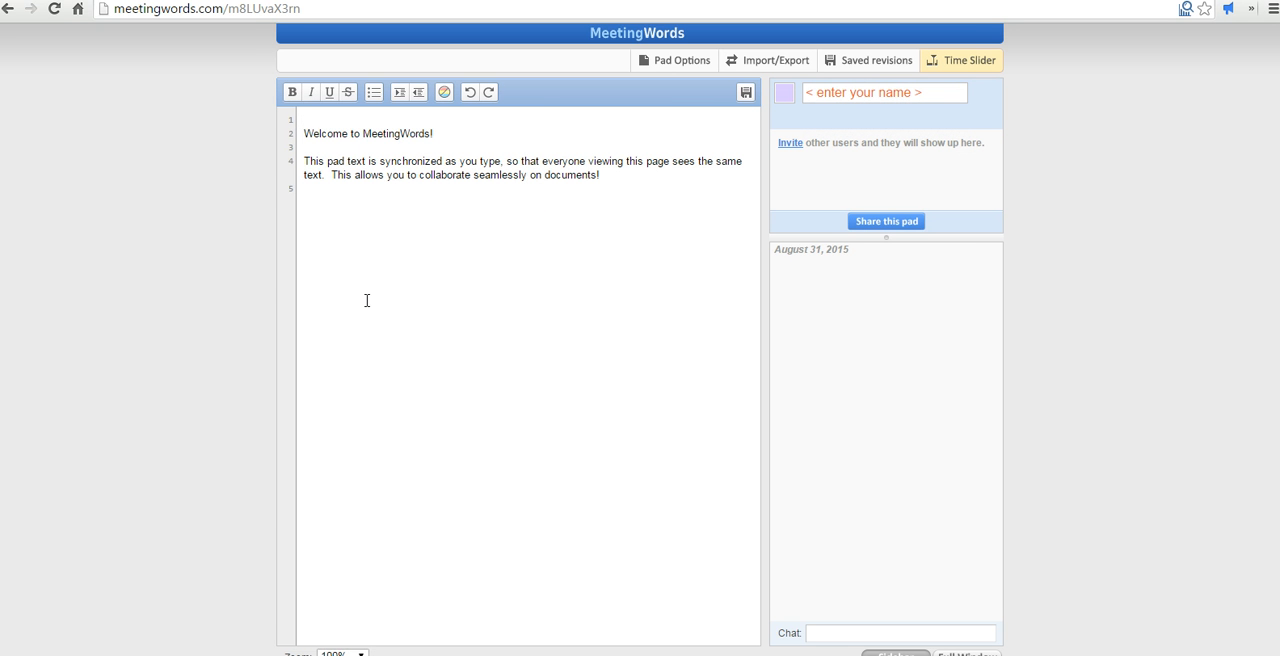
left_click(884, 92)
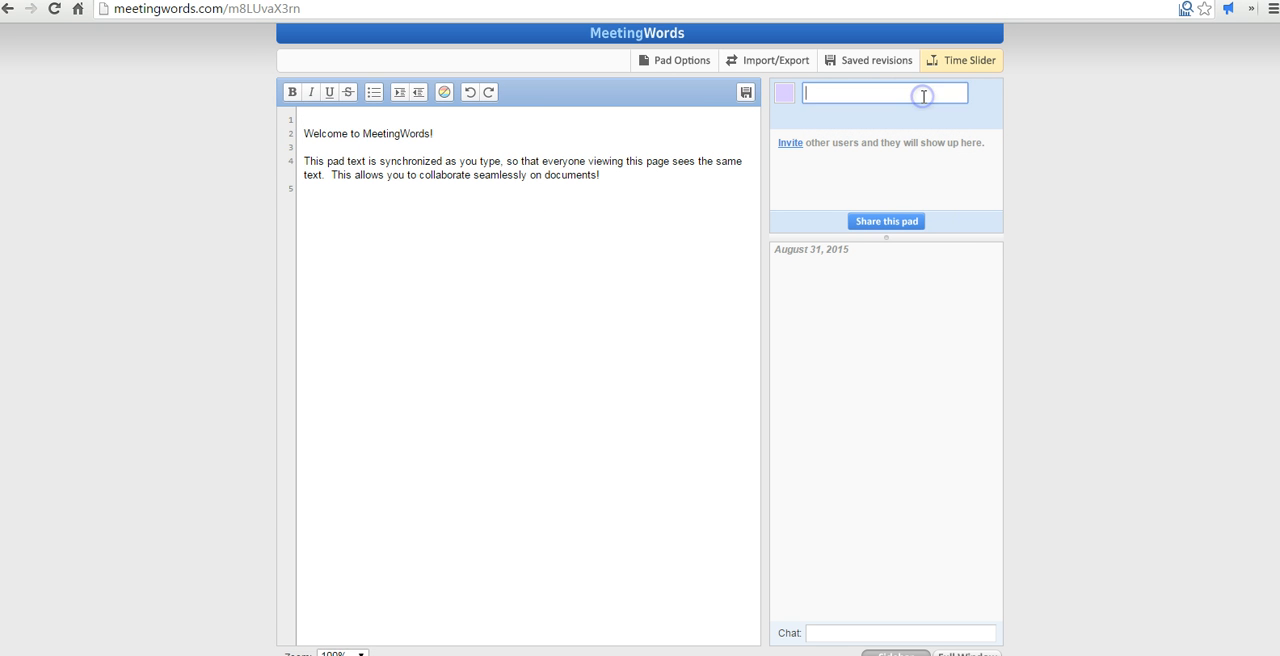
type("Richard")
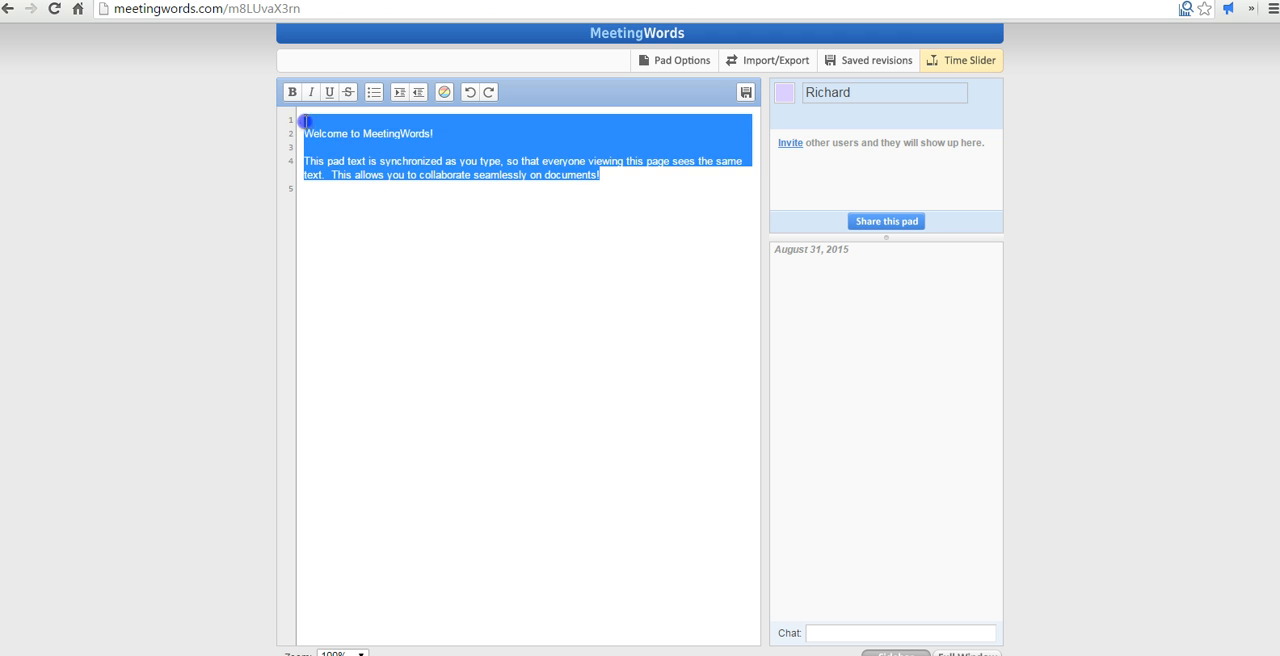
- Replace the welcome text with a note to take notes during today's lab exercise and respect this notepad's rules
key("Delete")
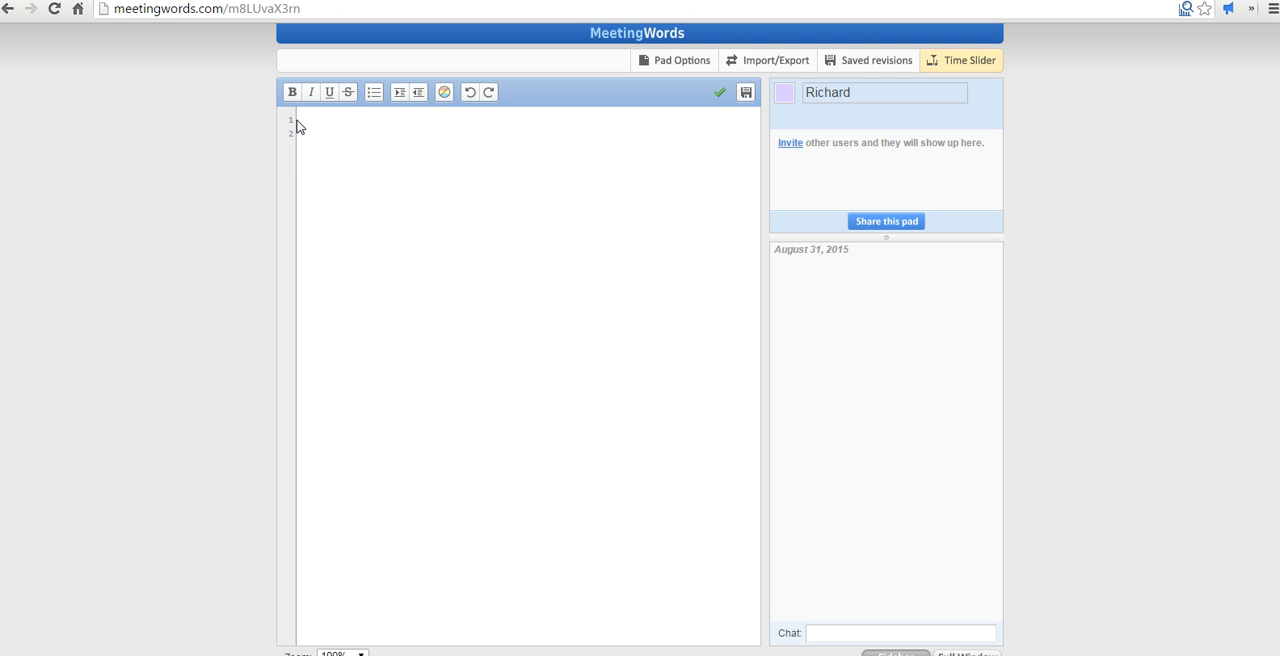
left_click(720, 92)
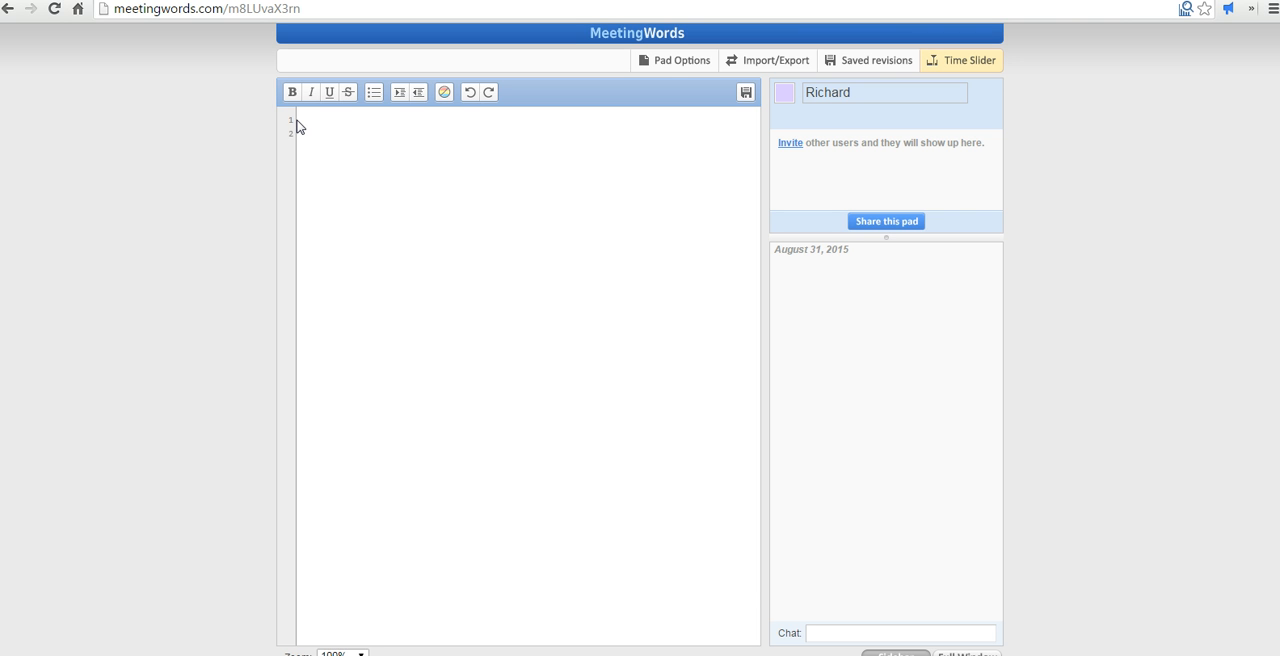
type("Pie")
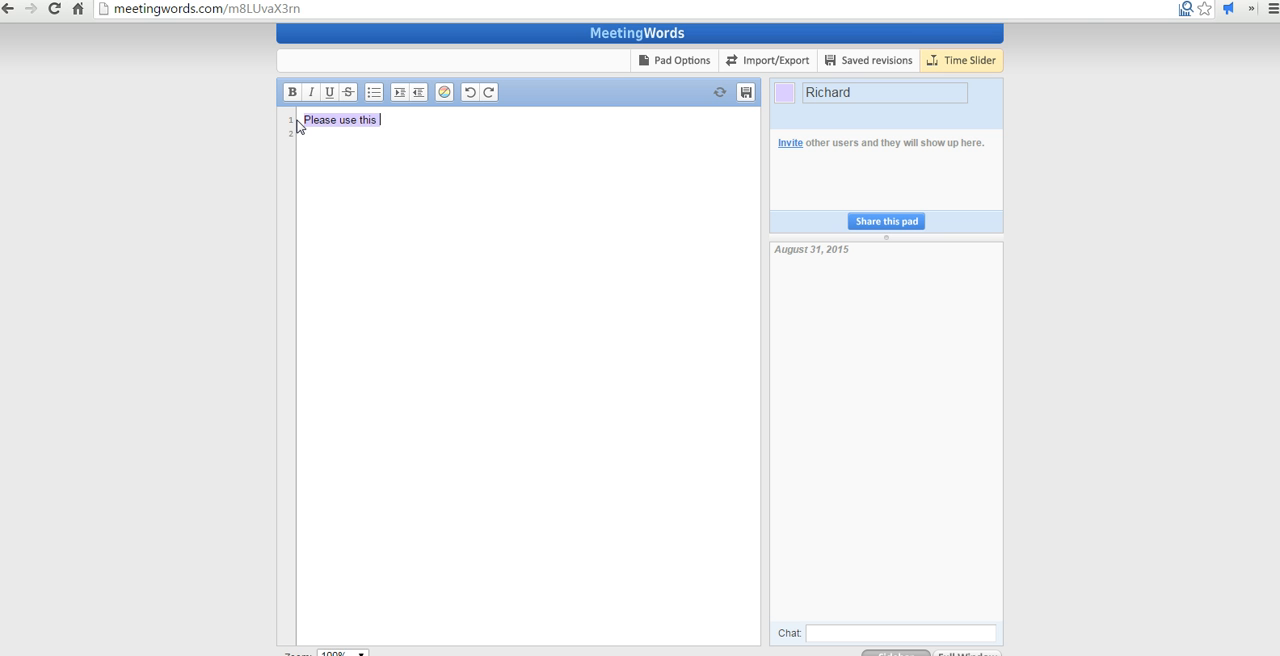
type("notepad to take notes u")
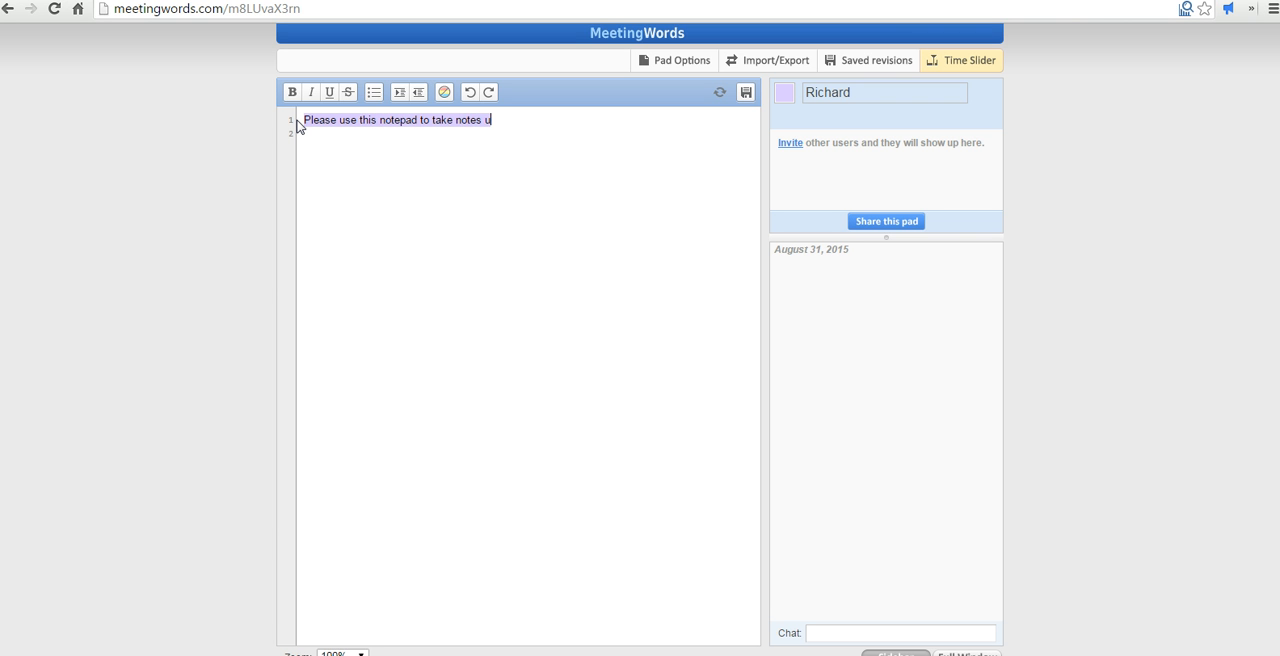
type("during the")
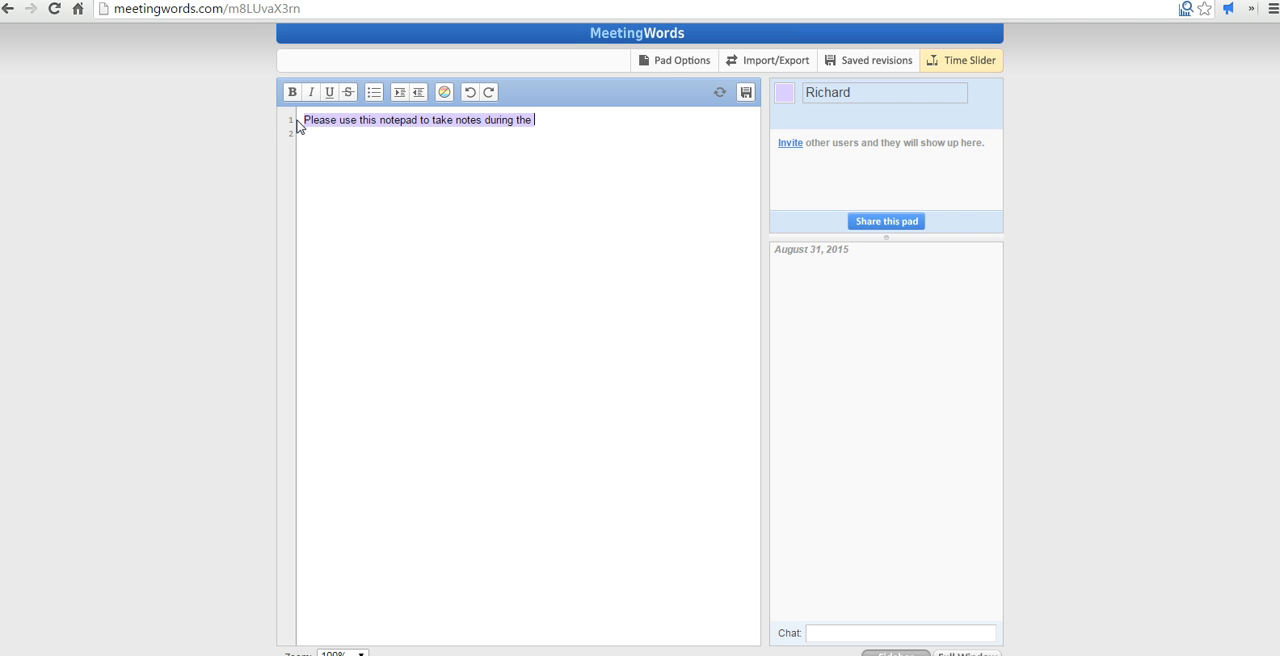
type("lab exer")
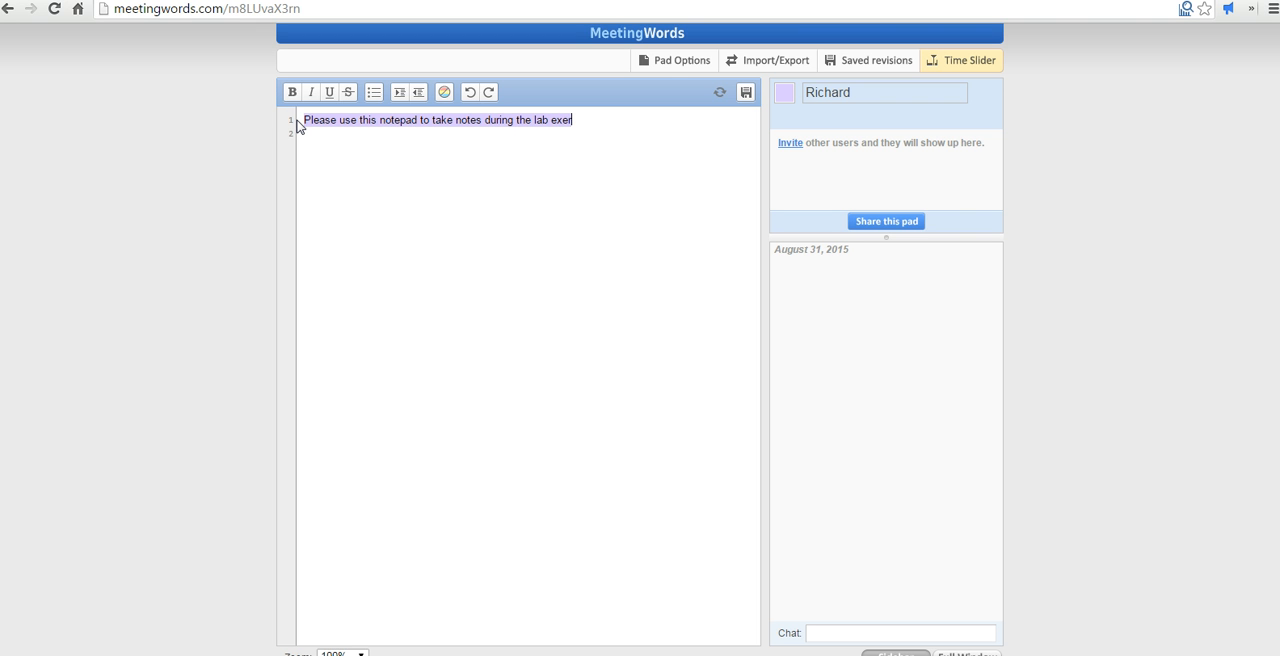
type("cise today")
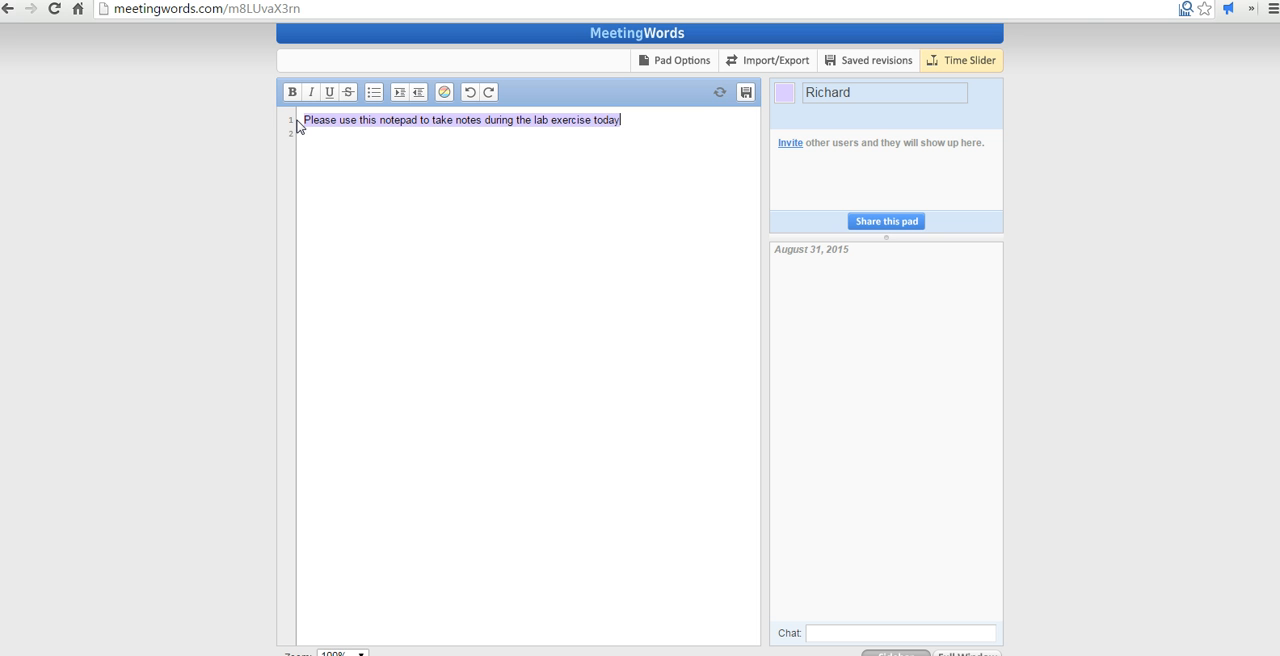
type("Please respect the process/")
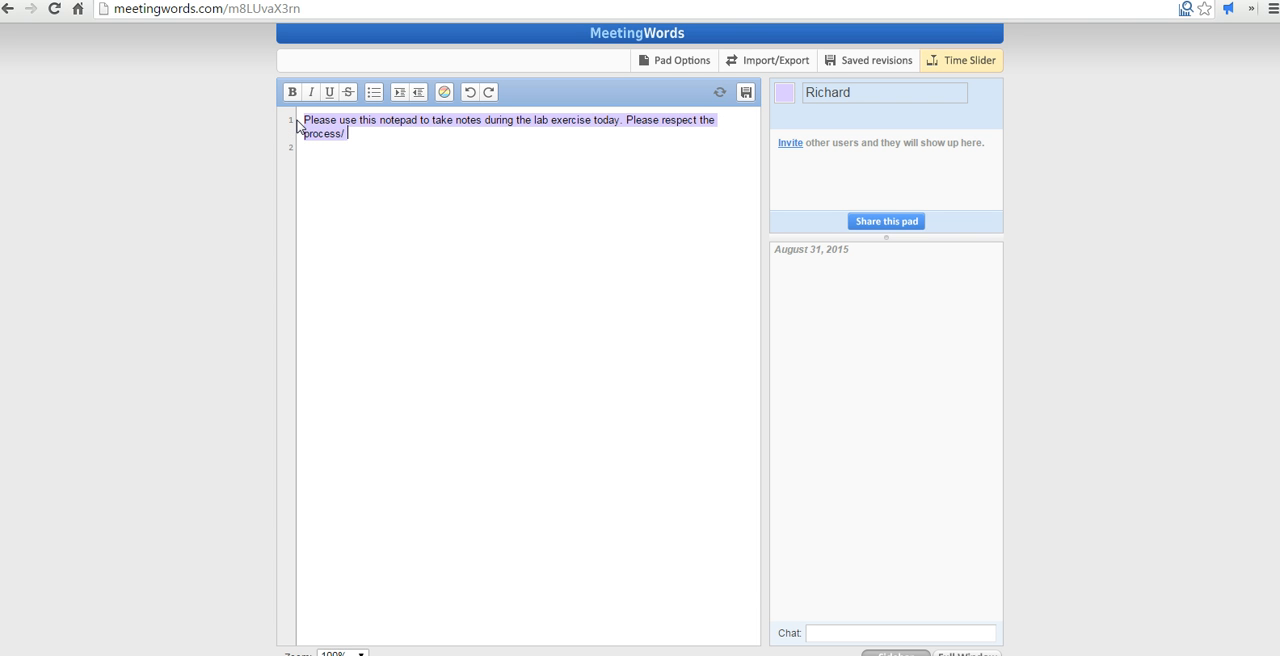
type("rules of usin")
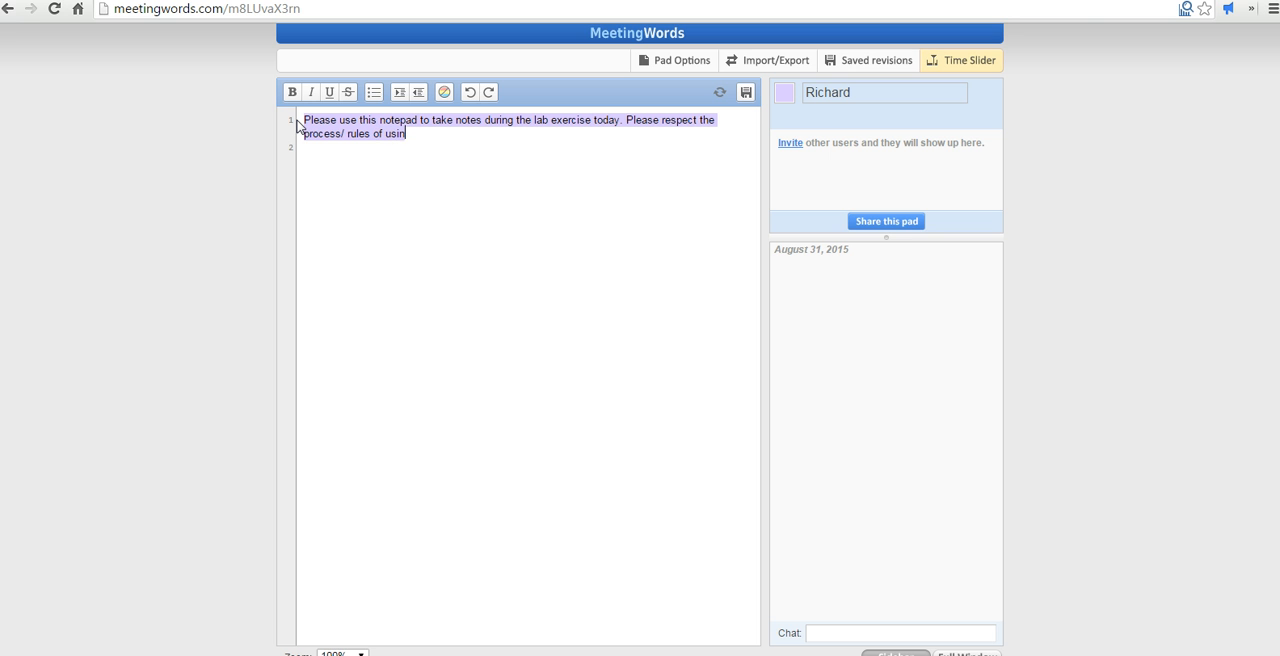
type("g this not")
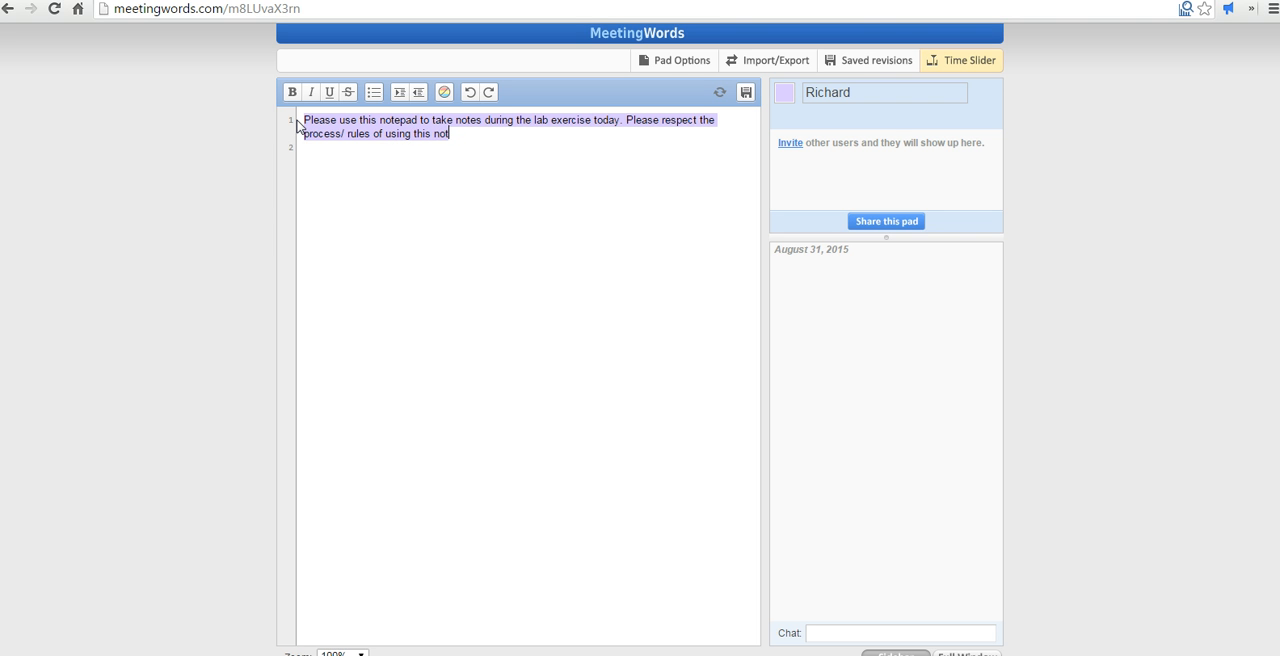
type("epad.")
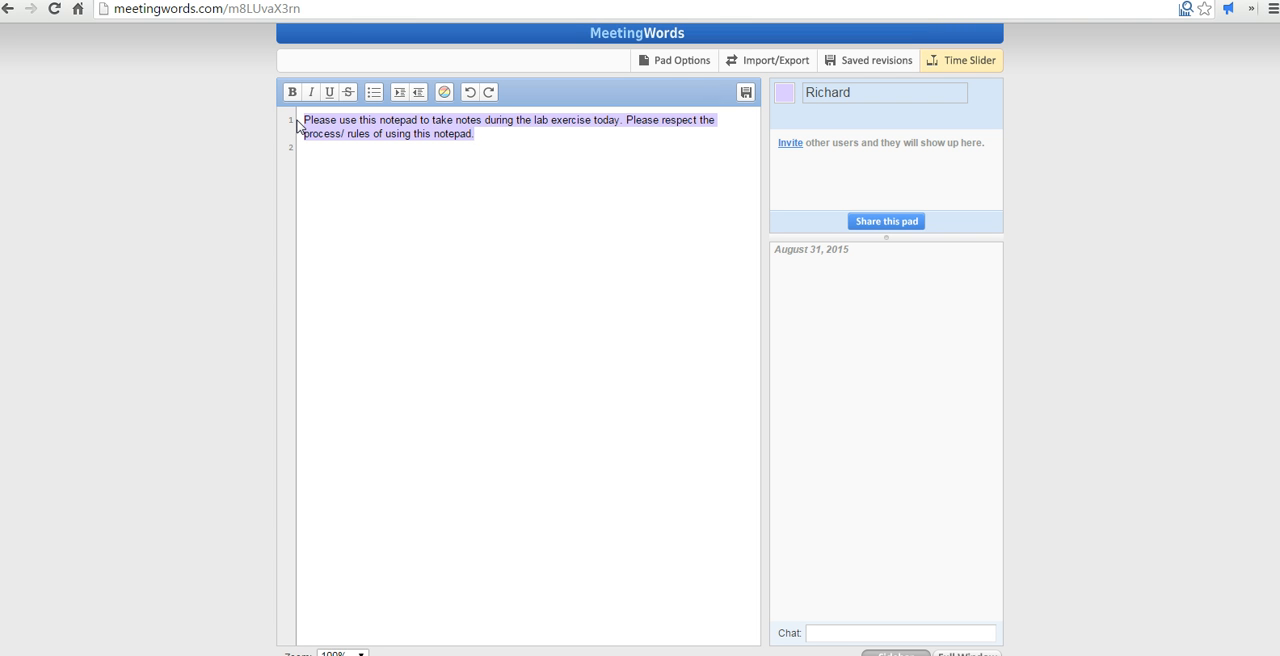
mouse_move(300, 128)
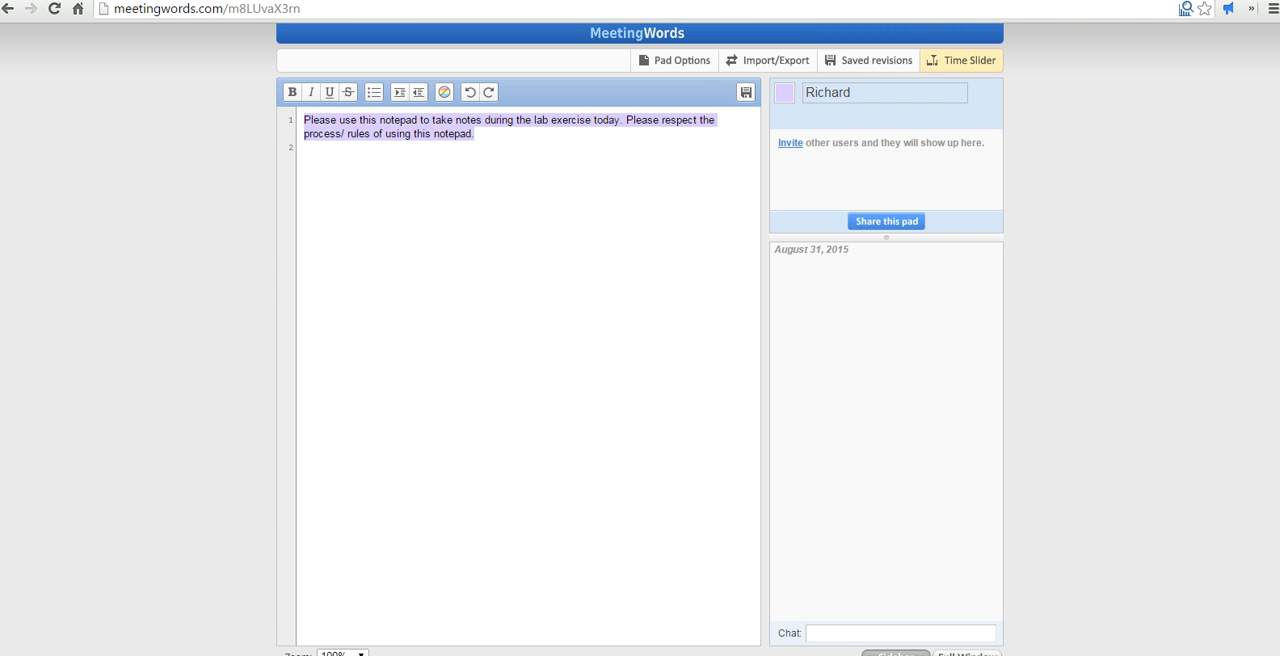
- Send a chat message greeting Mr. Byrne and asking a question about the lab process
left_click(900, 632)
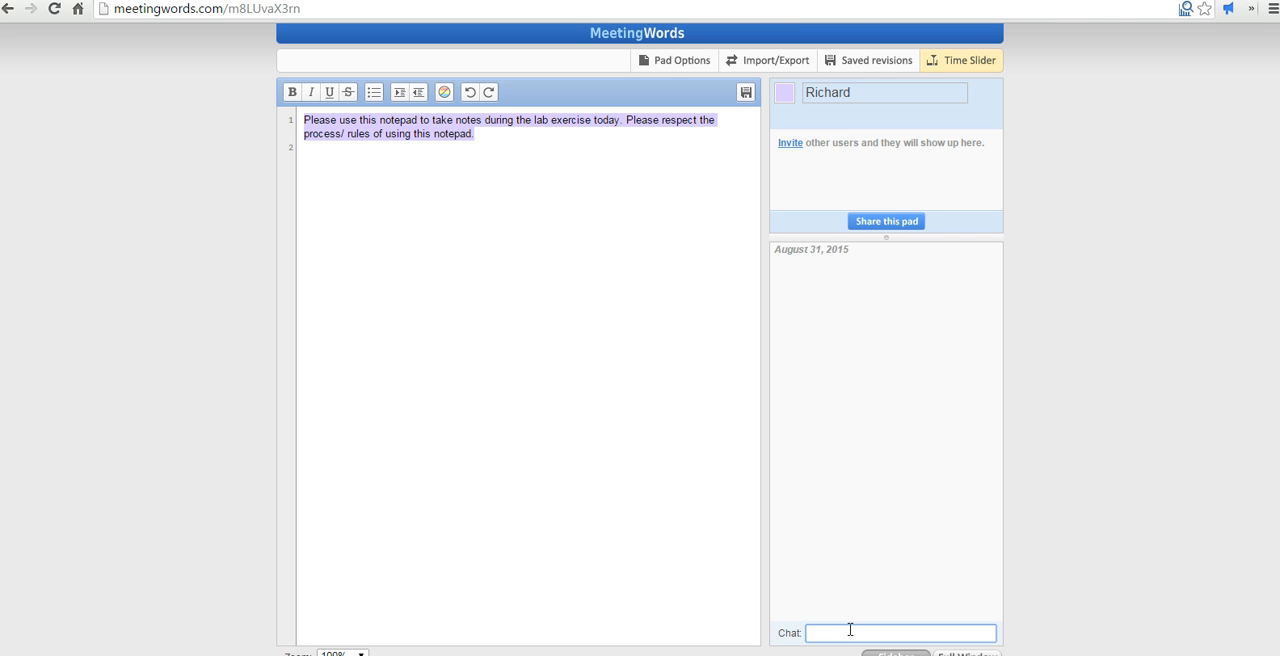
type("Hi Mr. Byrne, I have a")
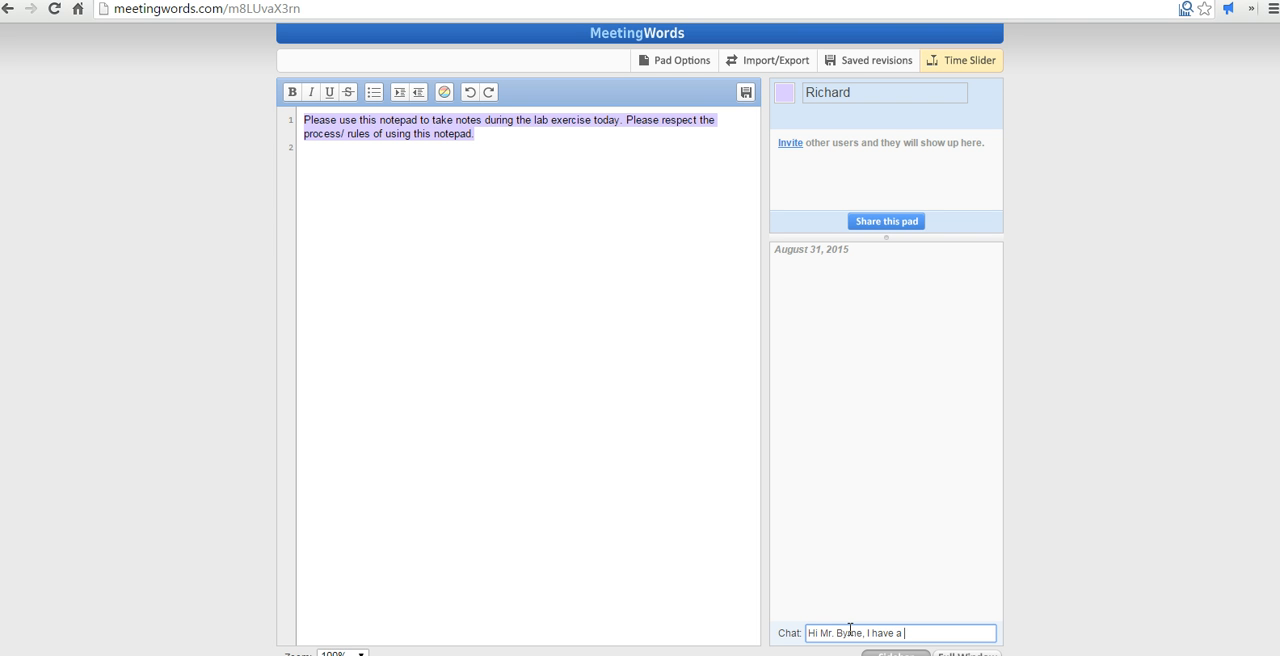
type("question")
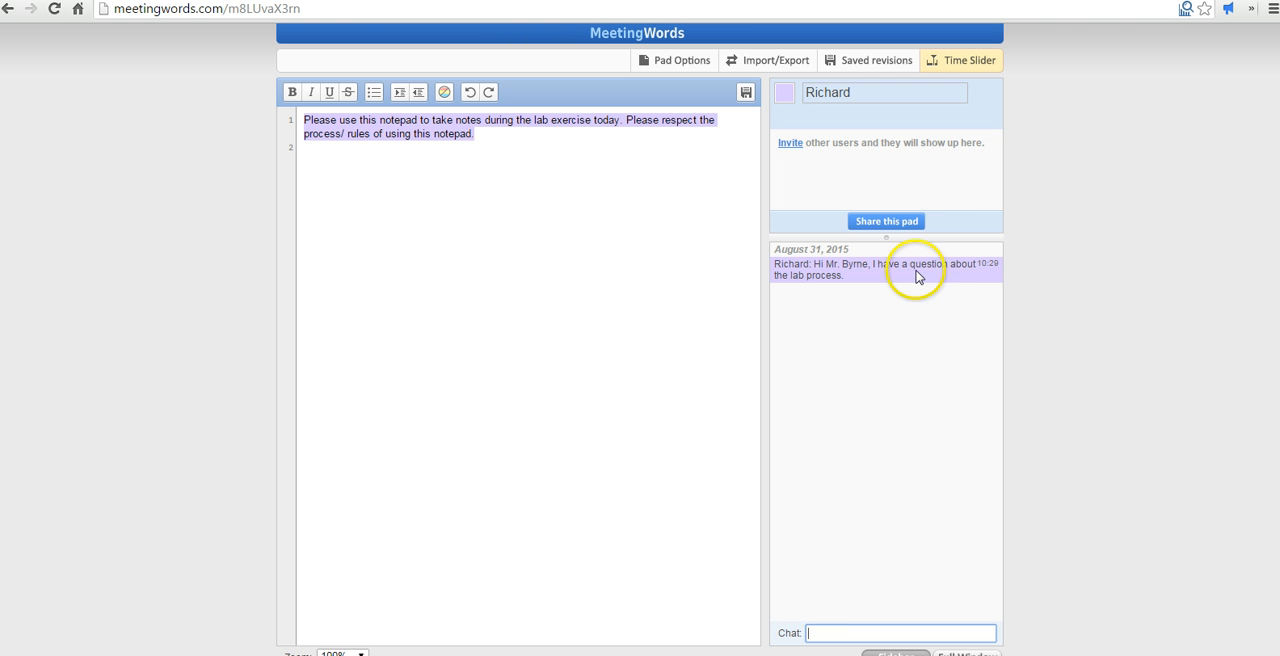
mouse_move(866, 284)
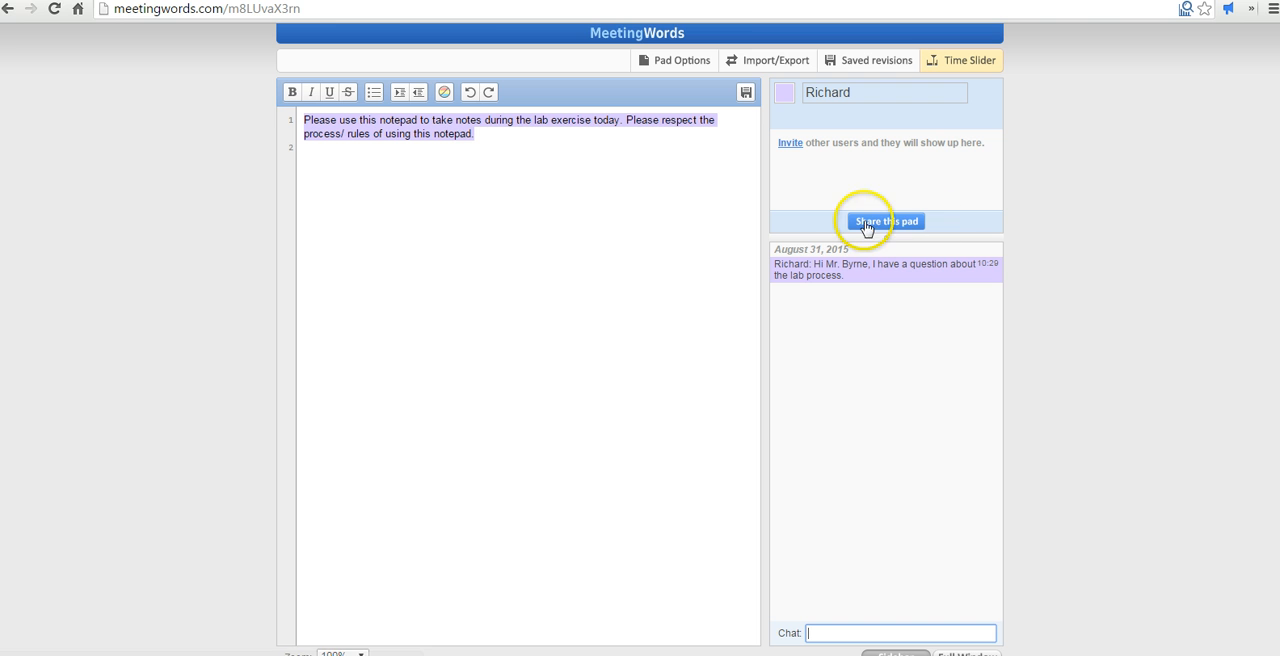
left_click(884, 220)
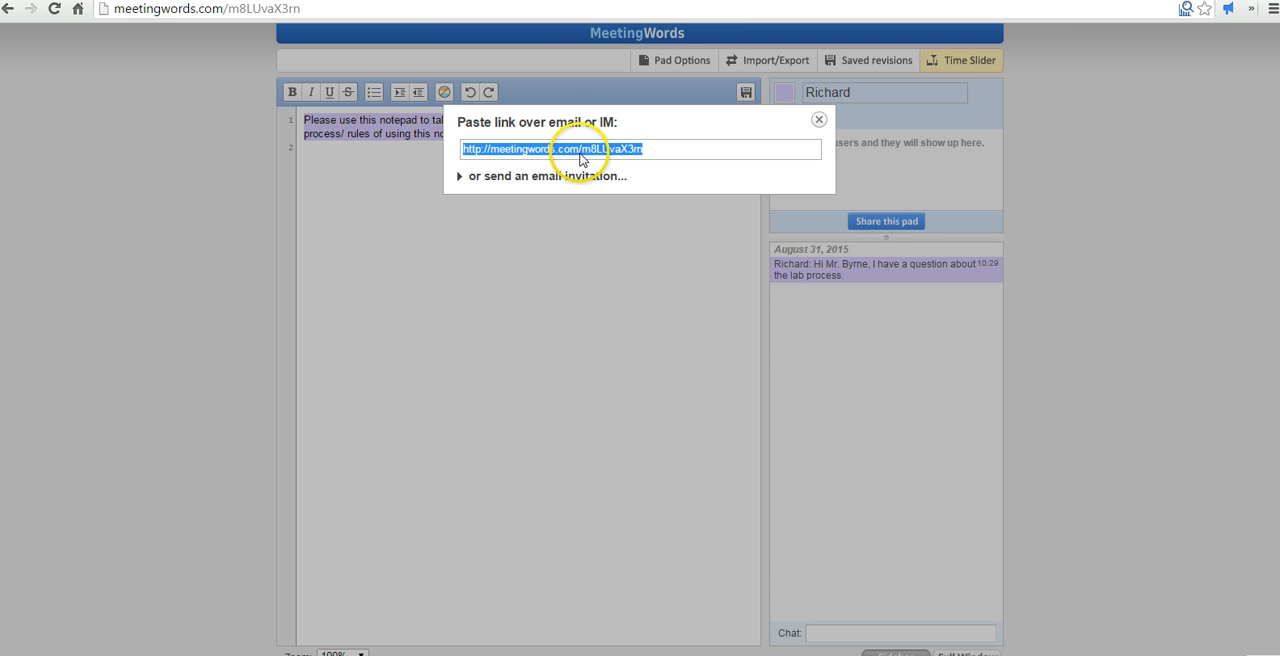
mouse_move(528, 216)
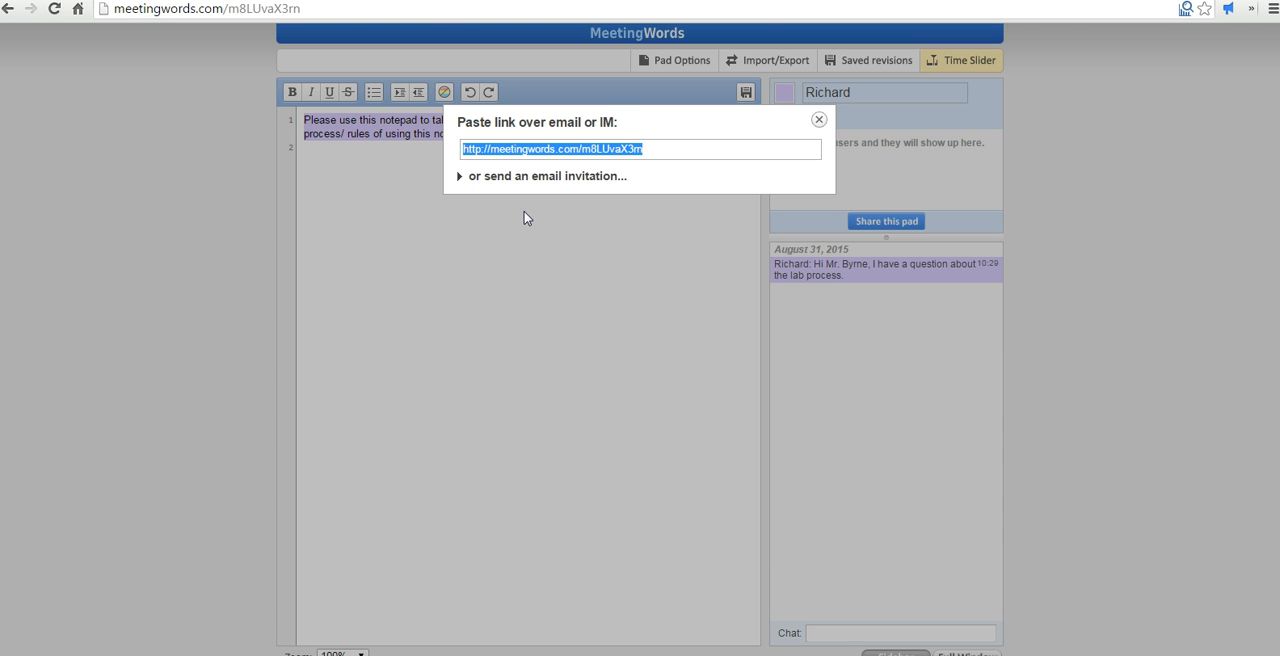
left_click(820, 120)
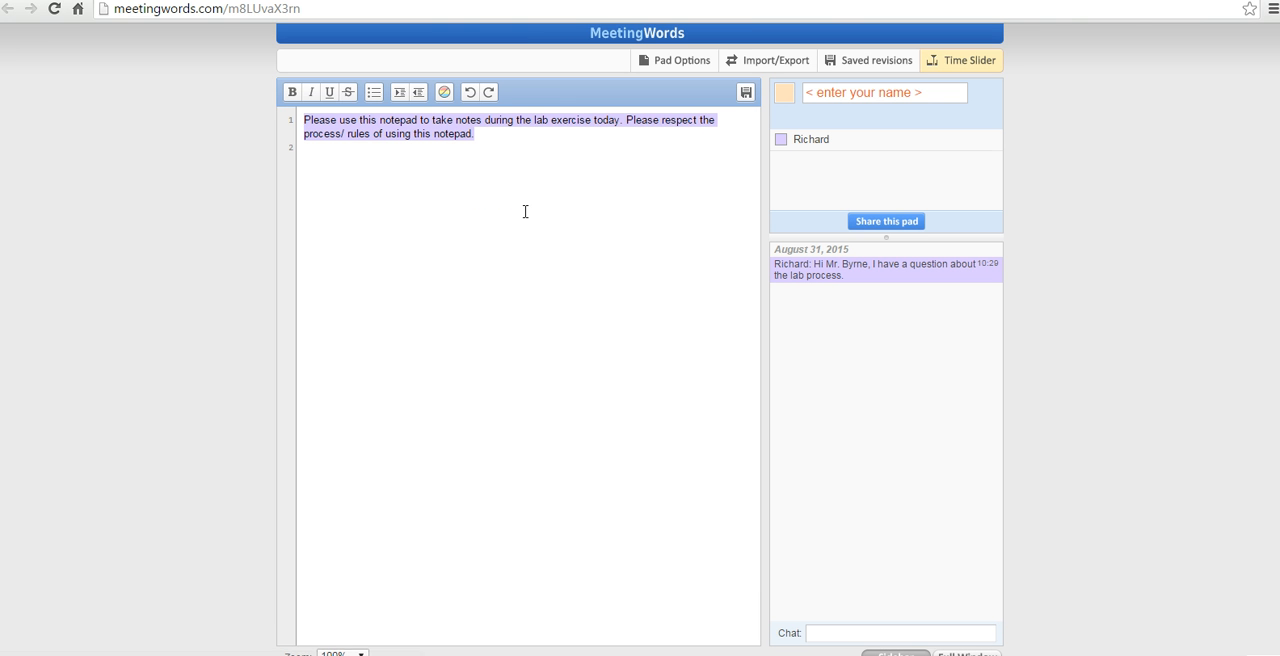
mouse_move(812, 140)
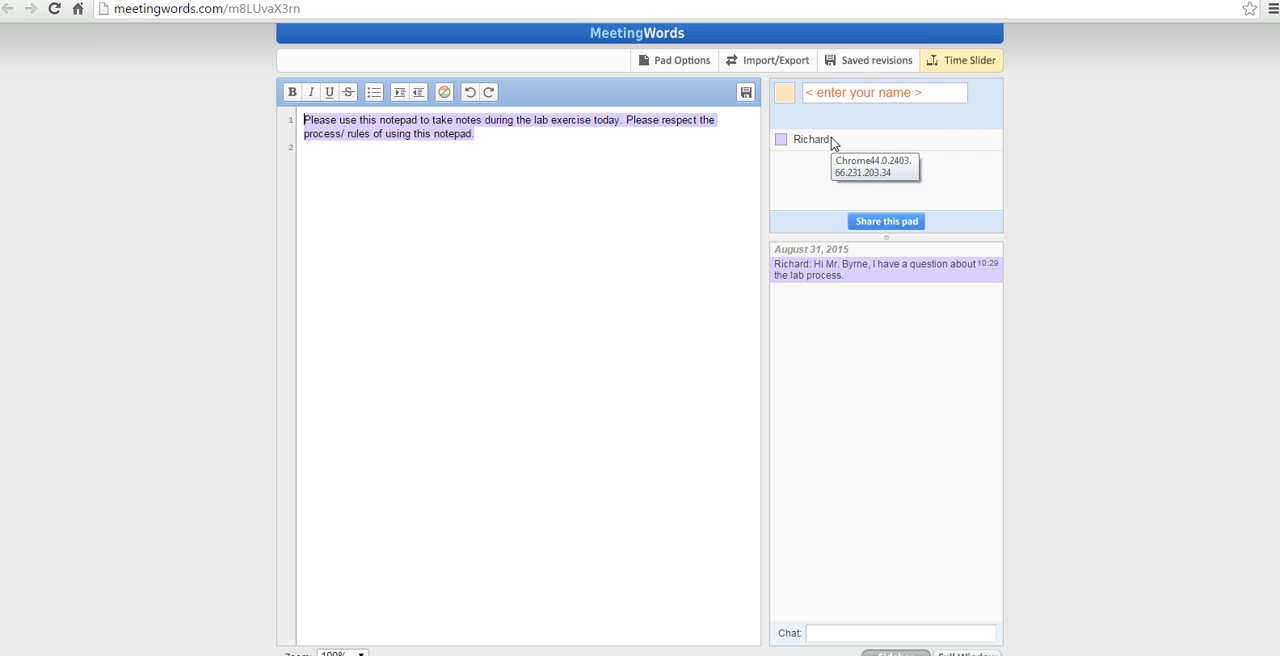
- Set the author name to Morrison
left_click(884, 92)
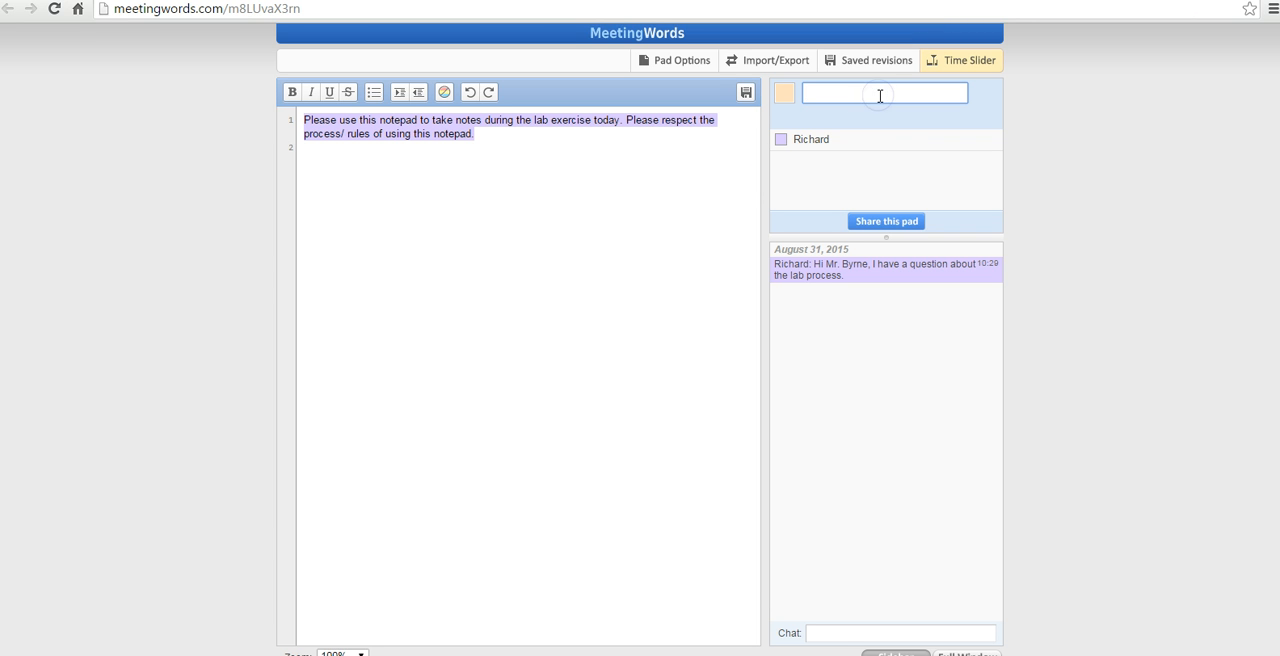
type("Morrison")
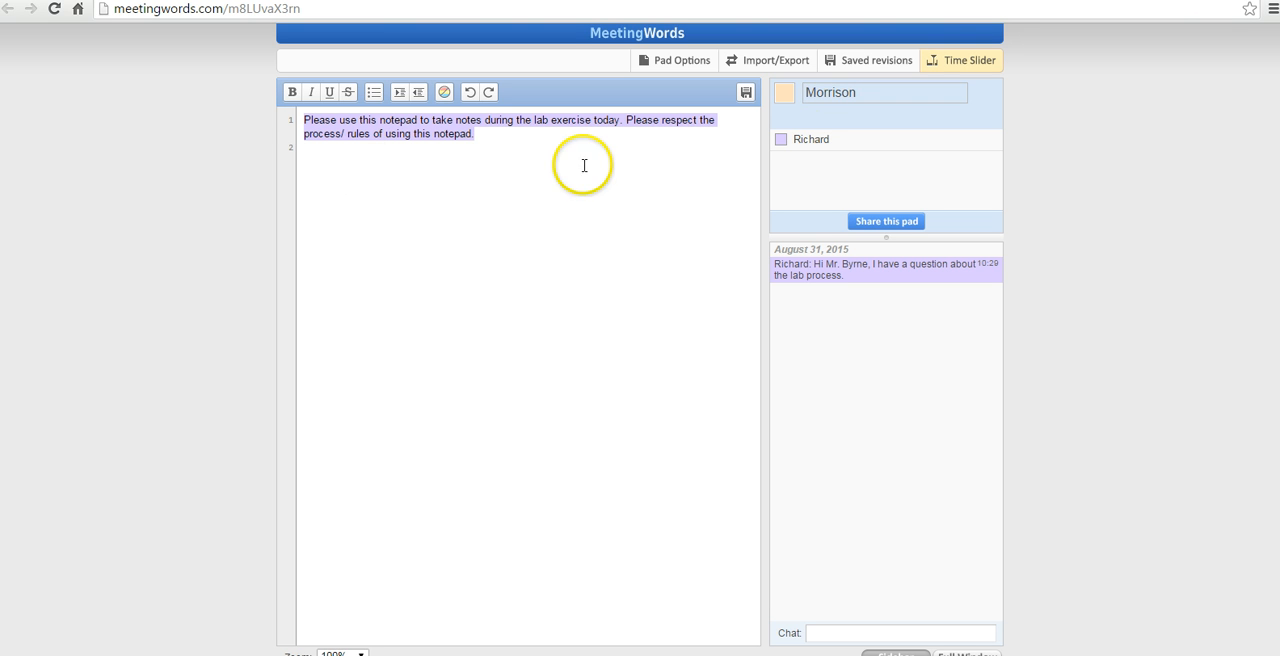
mouse_move(322, 156)
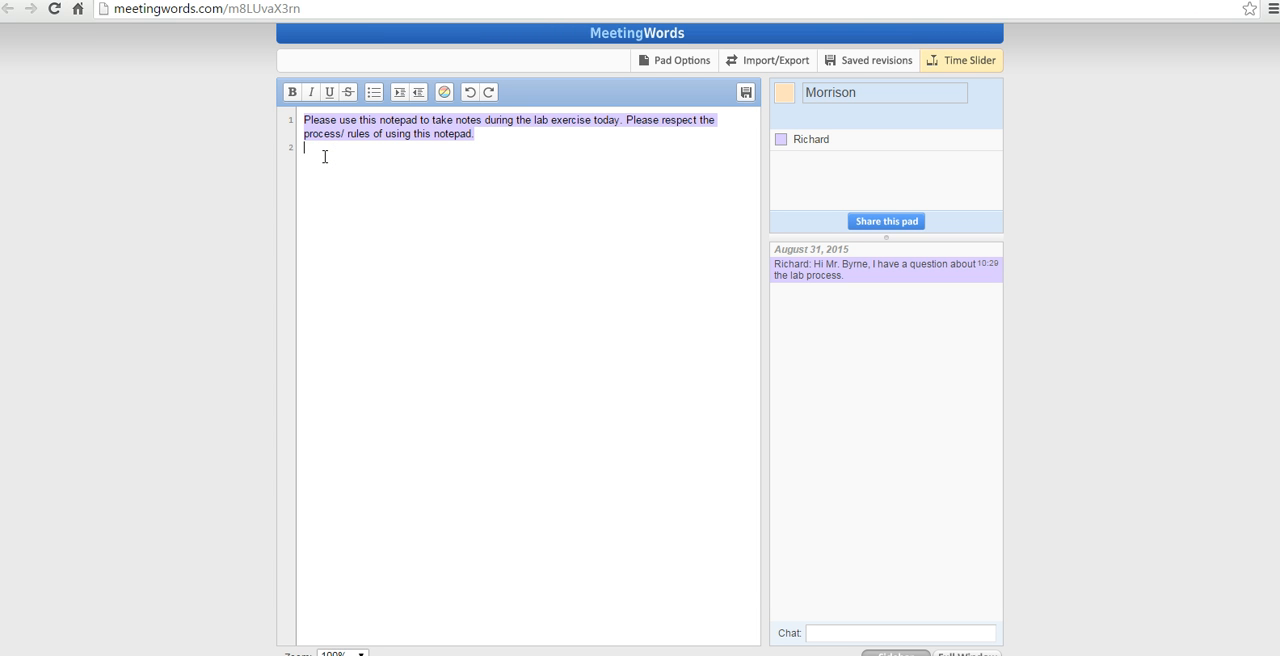
- Add a pad line noting that during the lab the ice melted faster when the mixture was stirred quickly
type("This morning d")
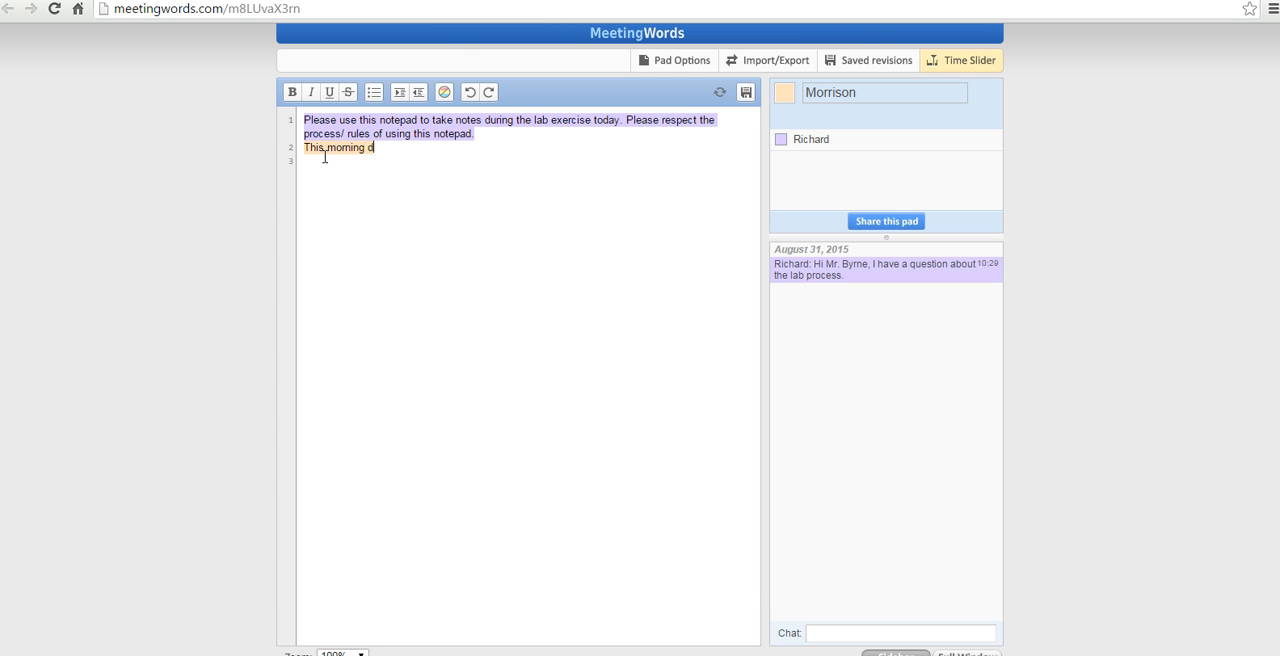
type("uring the lab")
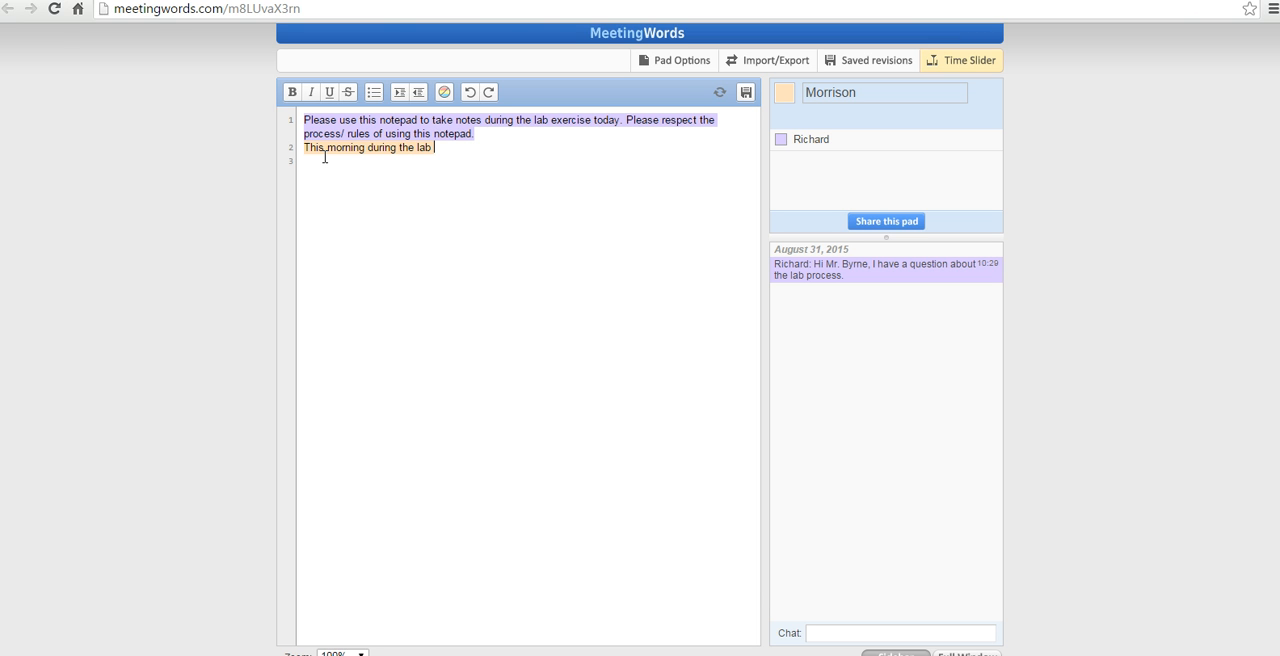
type("I notic")
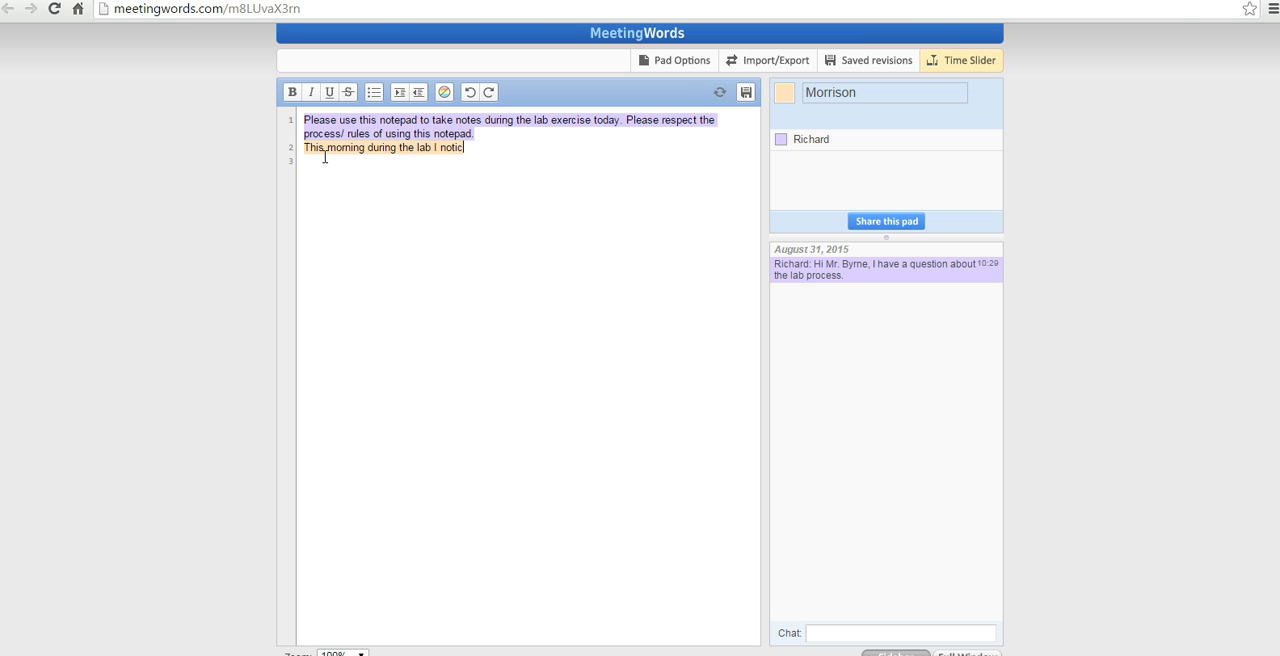
type("ed that the")
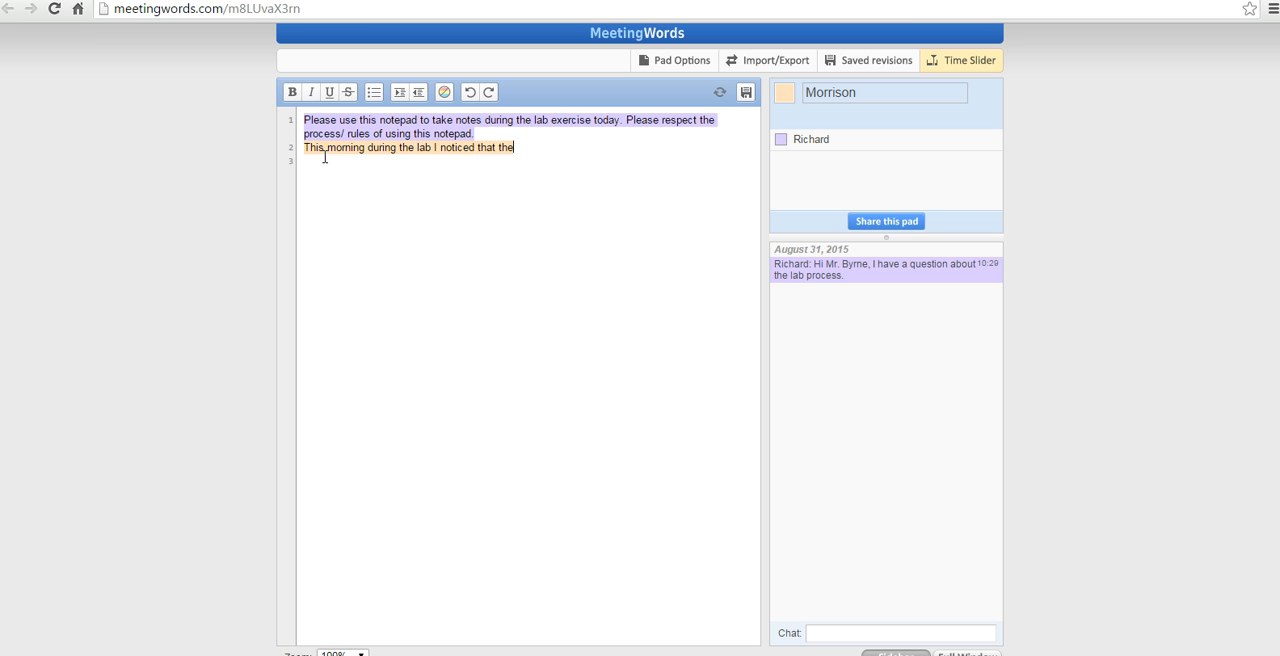
type("ice mel")
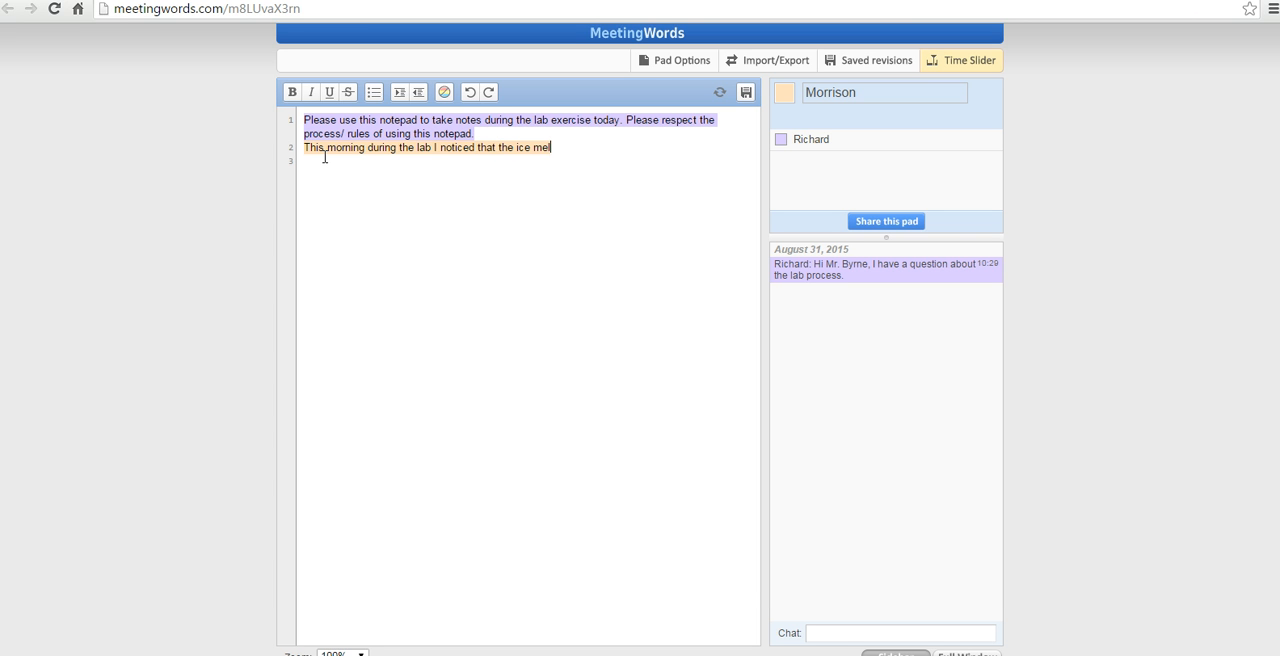
type("ted faster when I stirred")
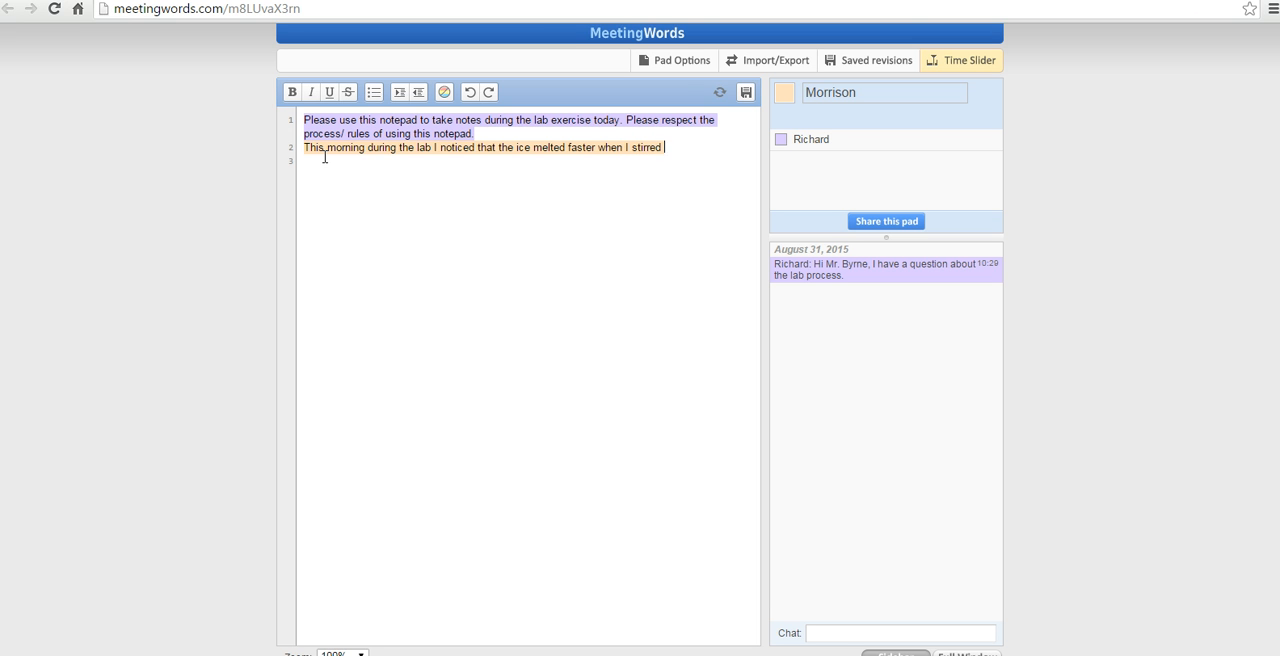
type("the mist")
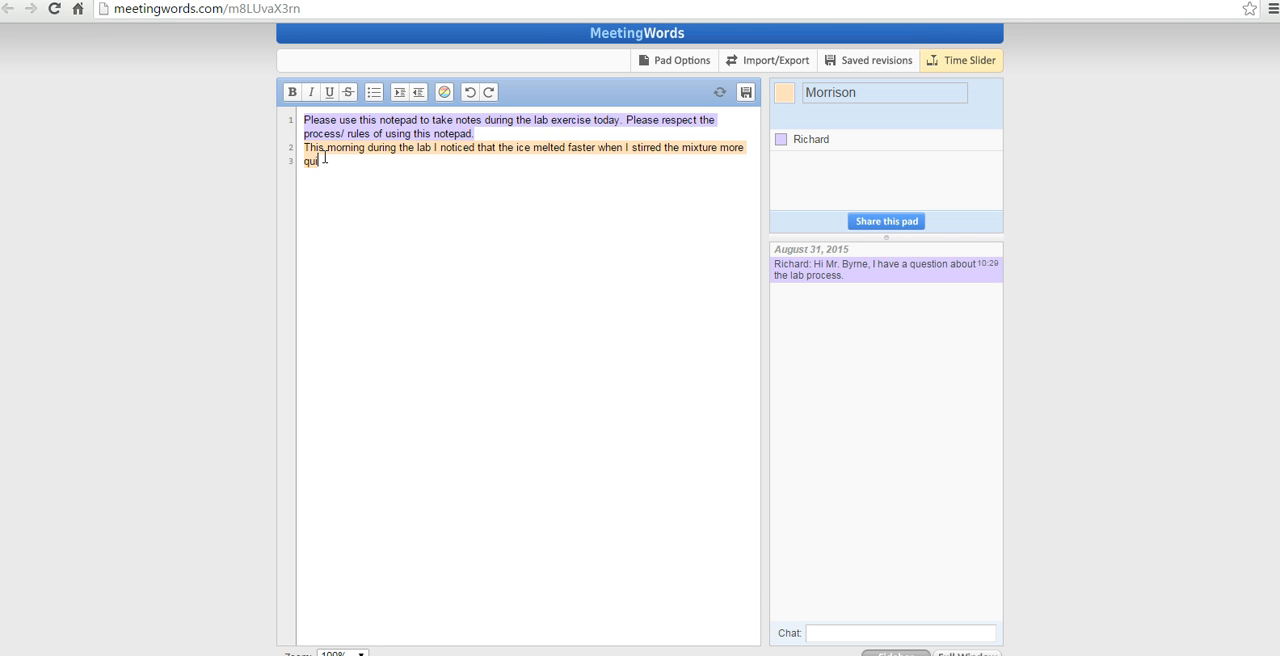
type("ckly.")
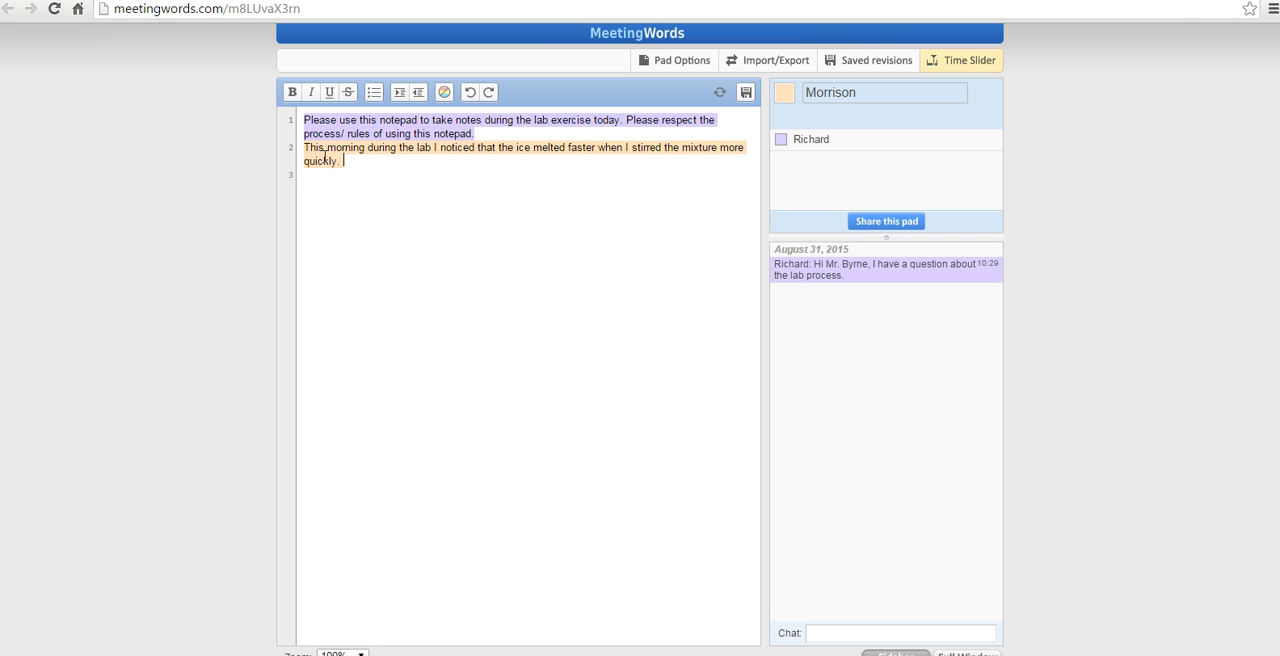
- Send the chat message 'I can help with the lab, if people are stuck.'
left_click(900, 632)
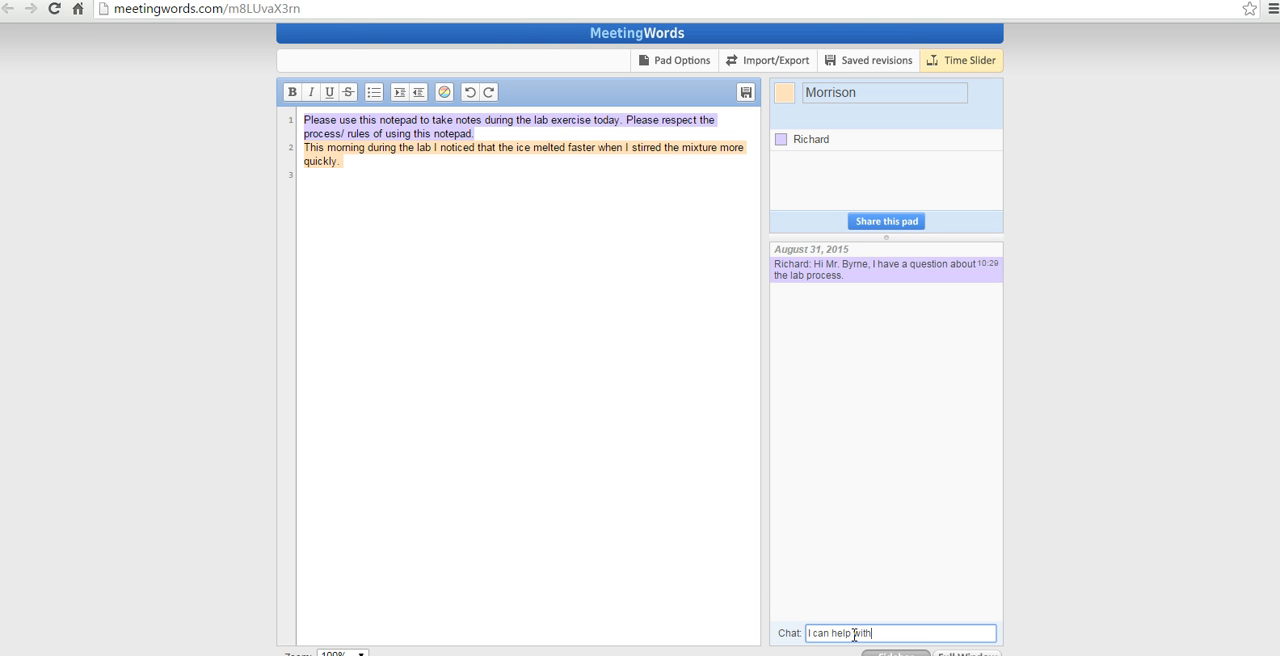
type("the lab")
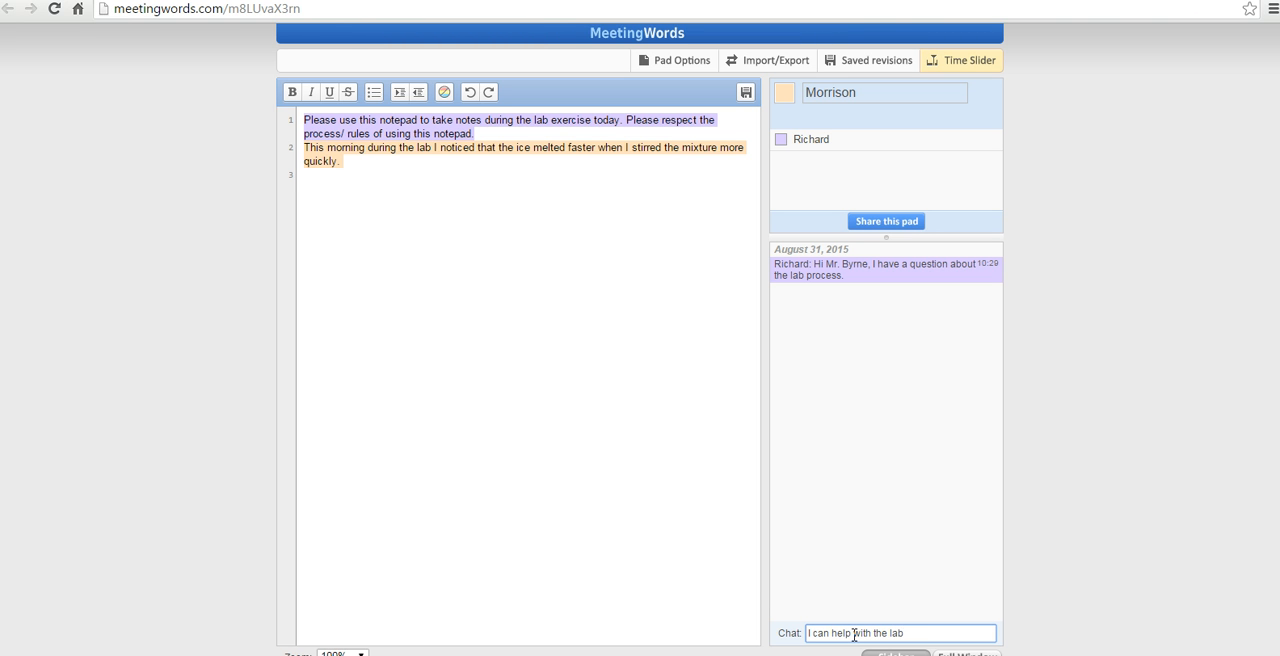
type(", if people")
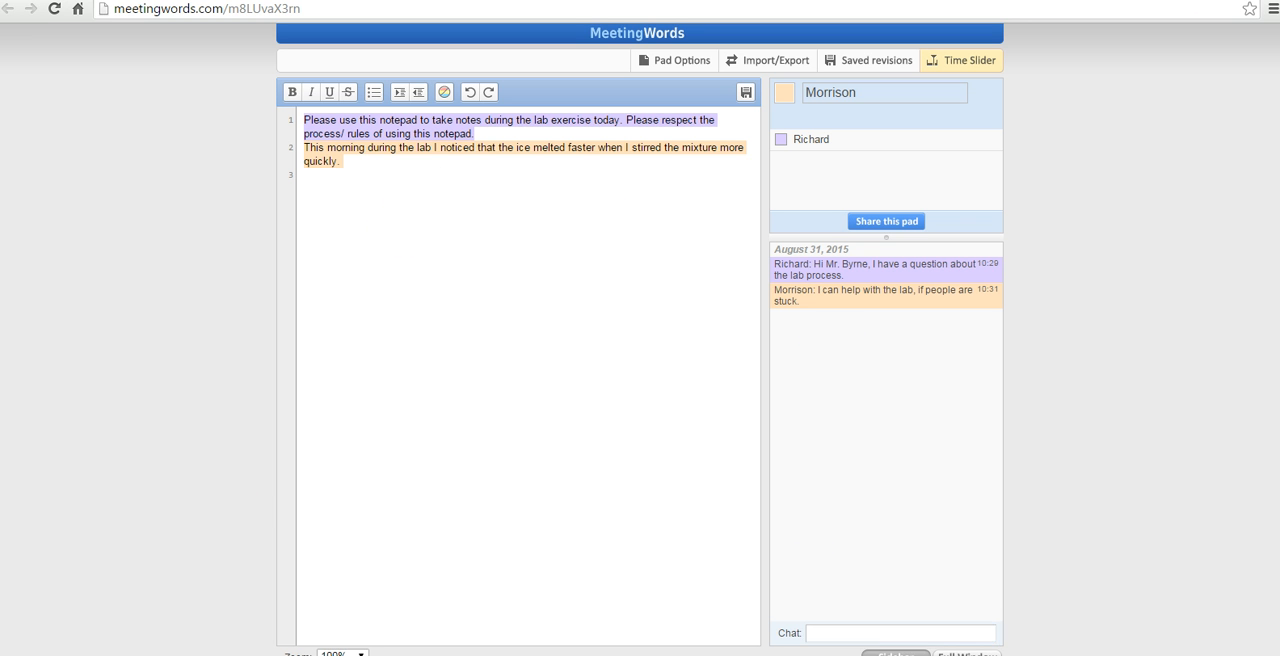
- View the sharing link, then save the pad as Revision 1, view it and return to the live pad
left_click(884, 220)
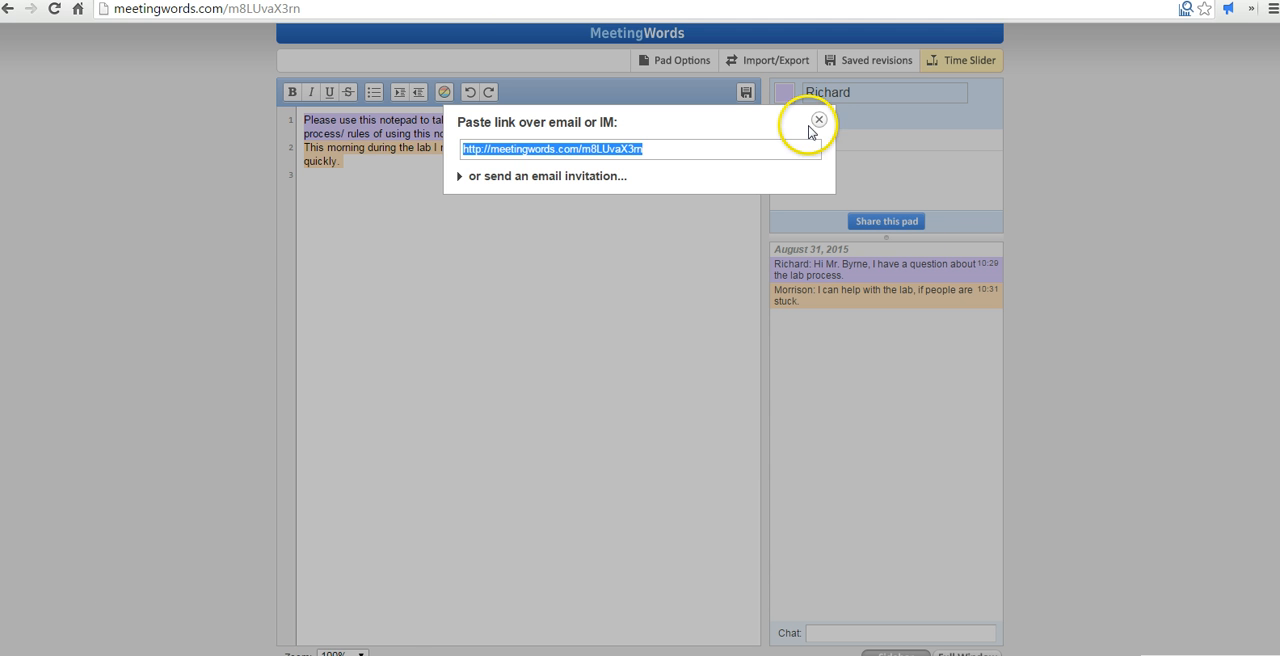
left_click(818, 120)
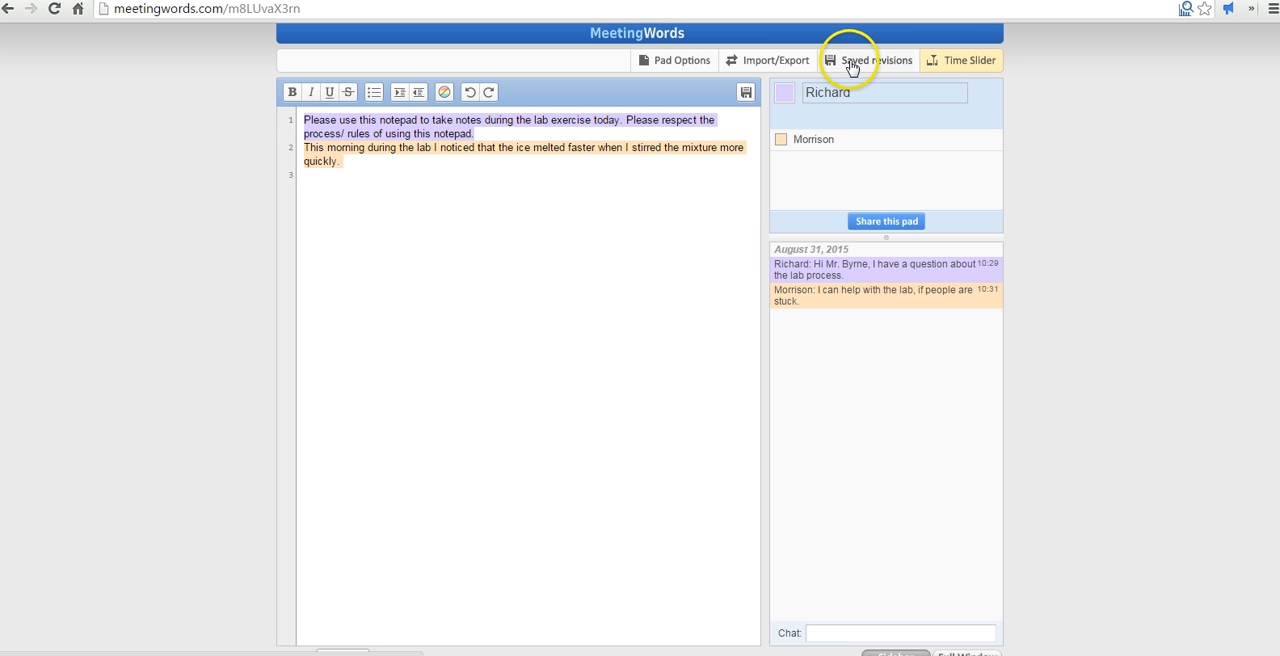
left_click(876, 60)
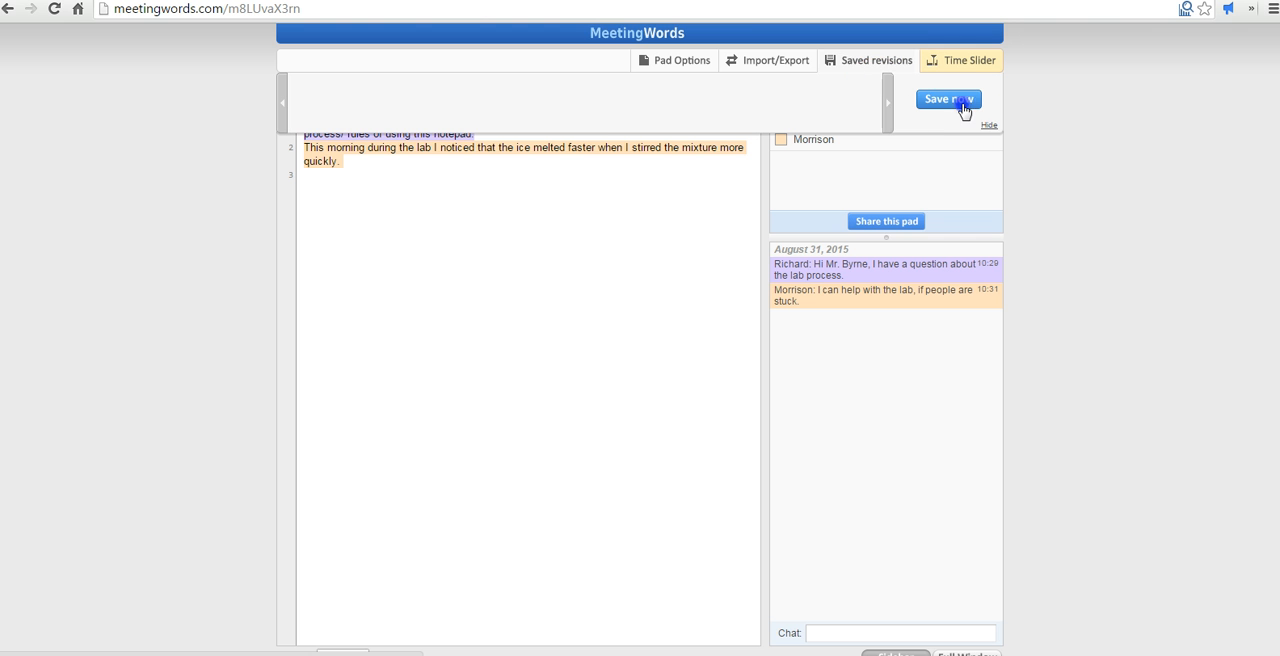
left_click(948, 100)
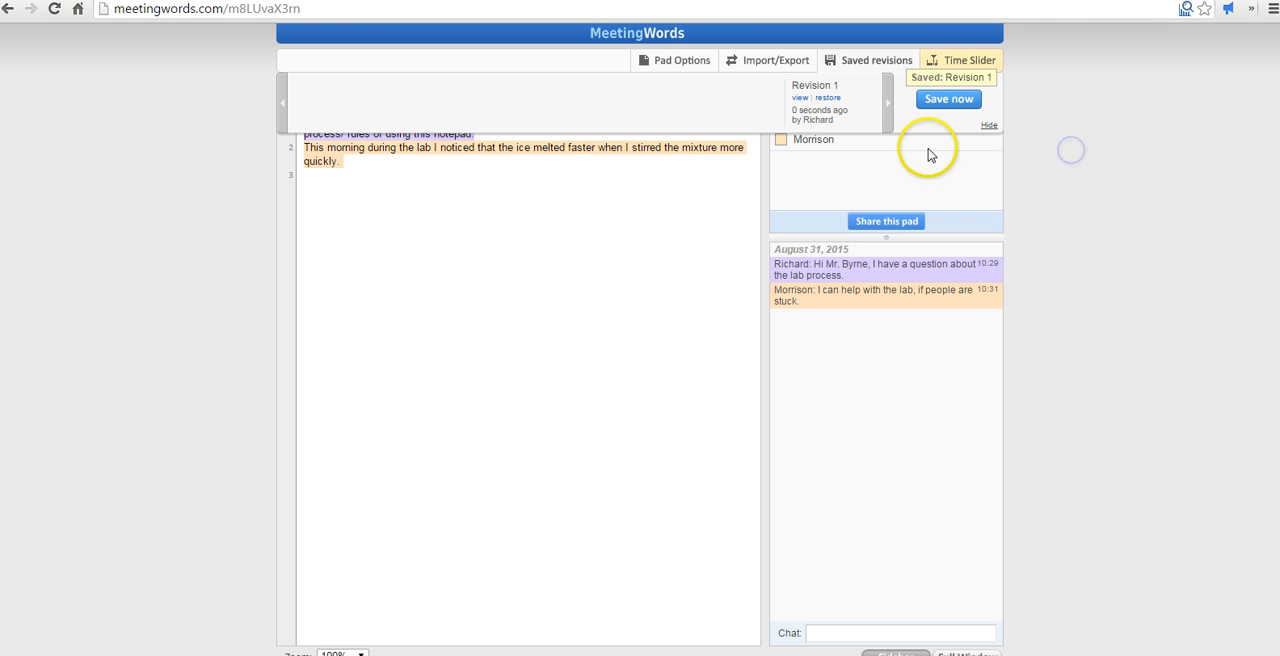
left_click(960, 60)
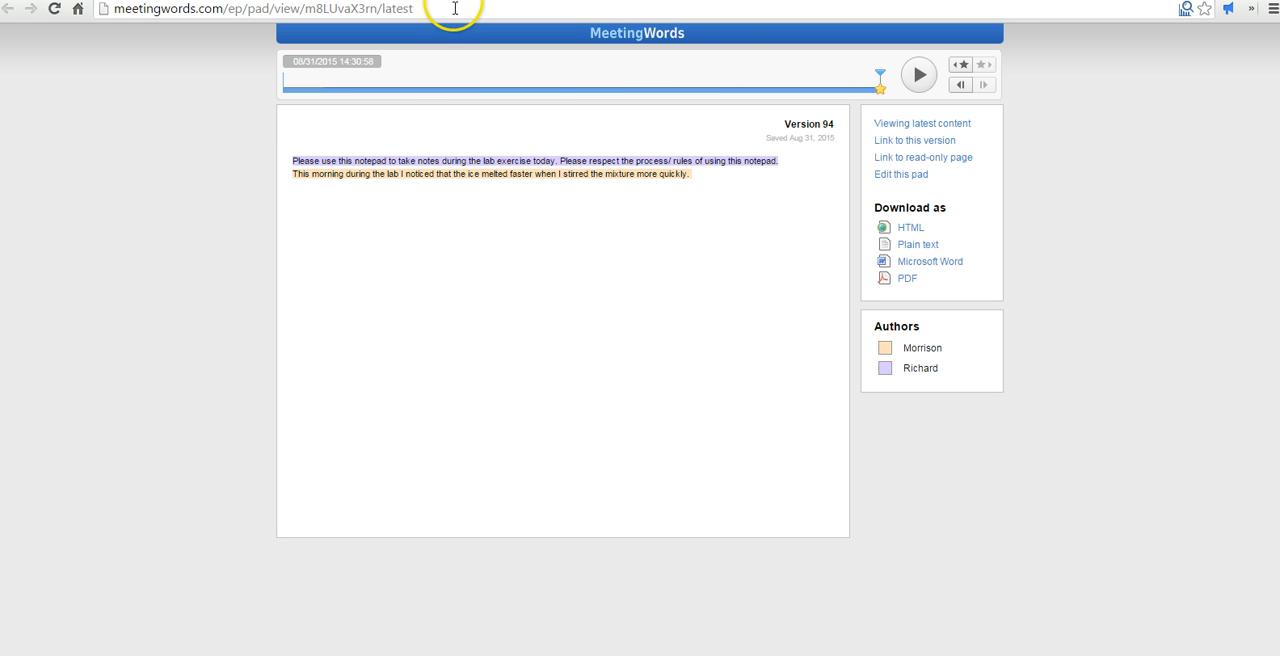
left_click(900, 174)
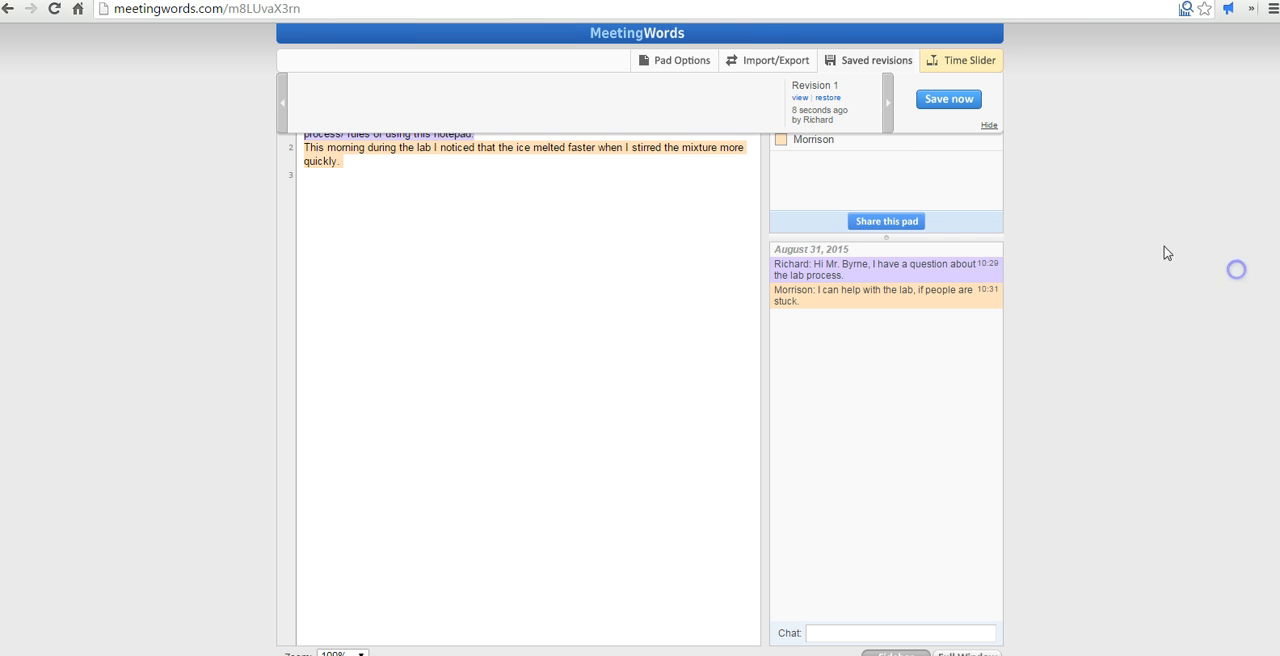
- Export and download the current pad as an HTML file via Import/Export
left_click(768, 60)
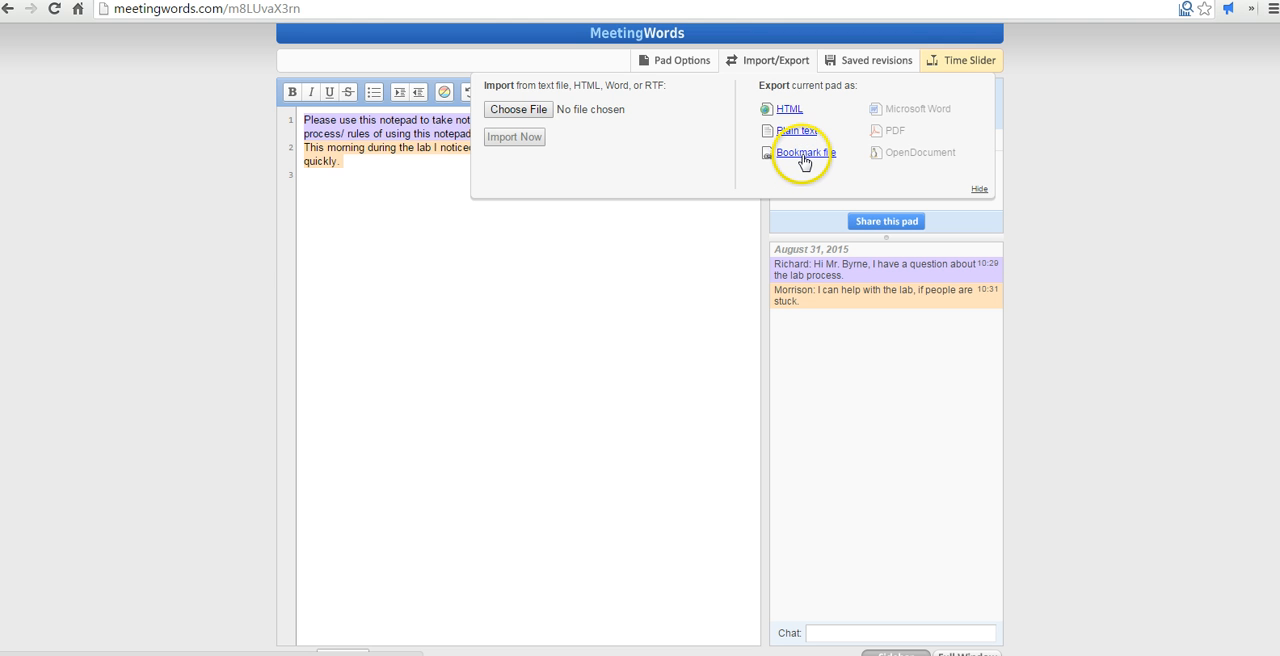
left_click(804, 152)
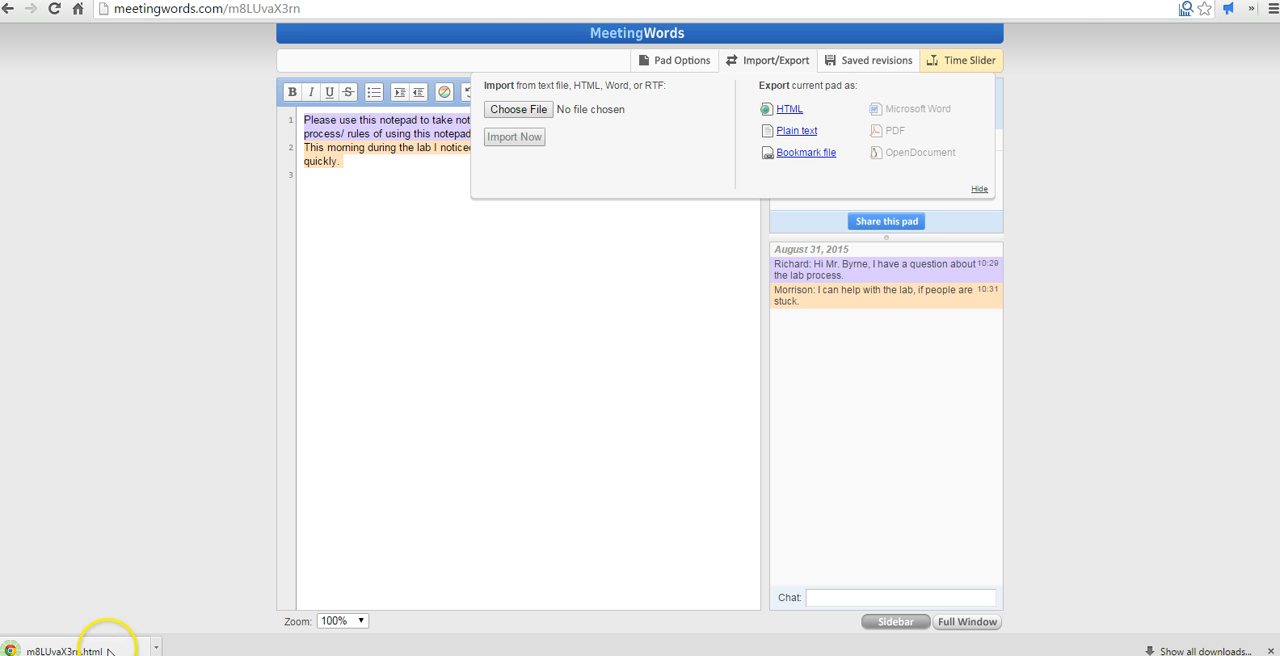
mouse_move(1240, 252)
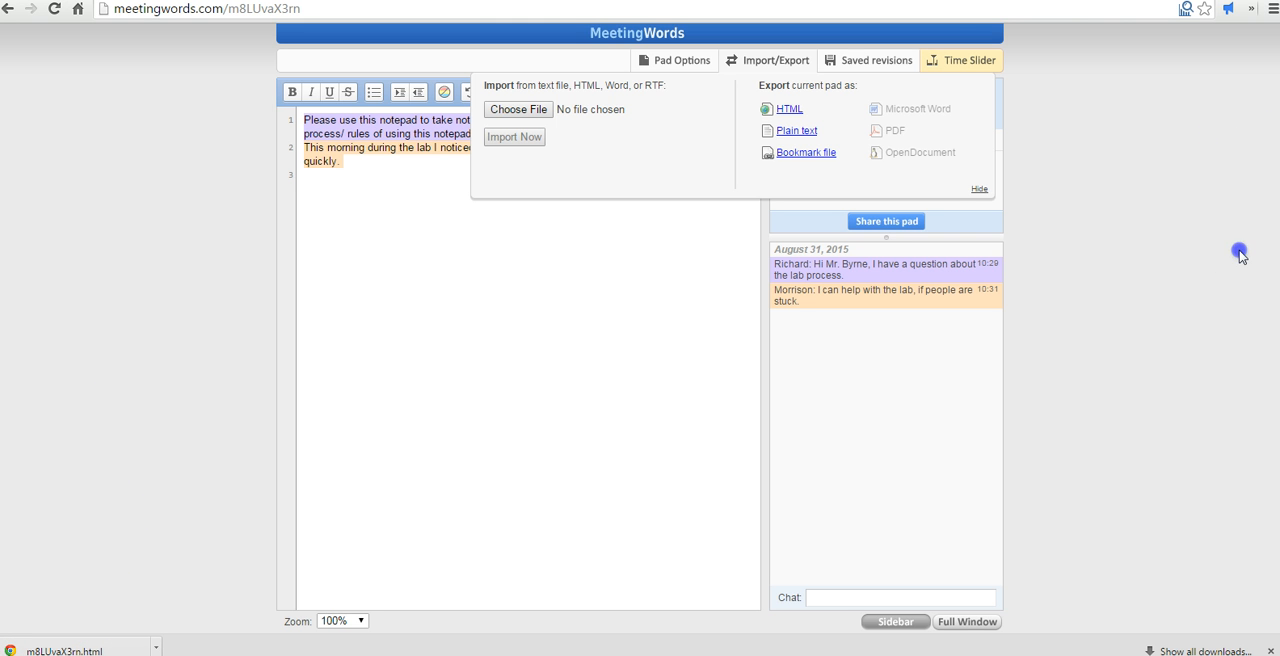
mouse_move(1242, 256)
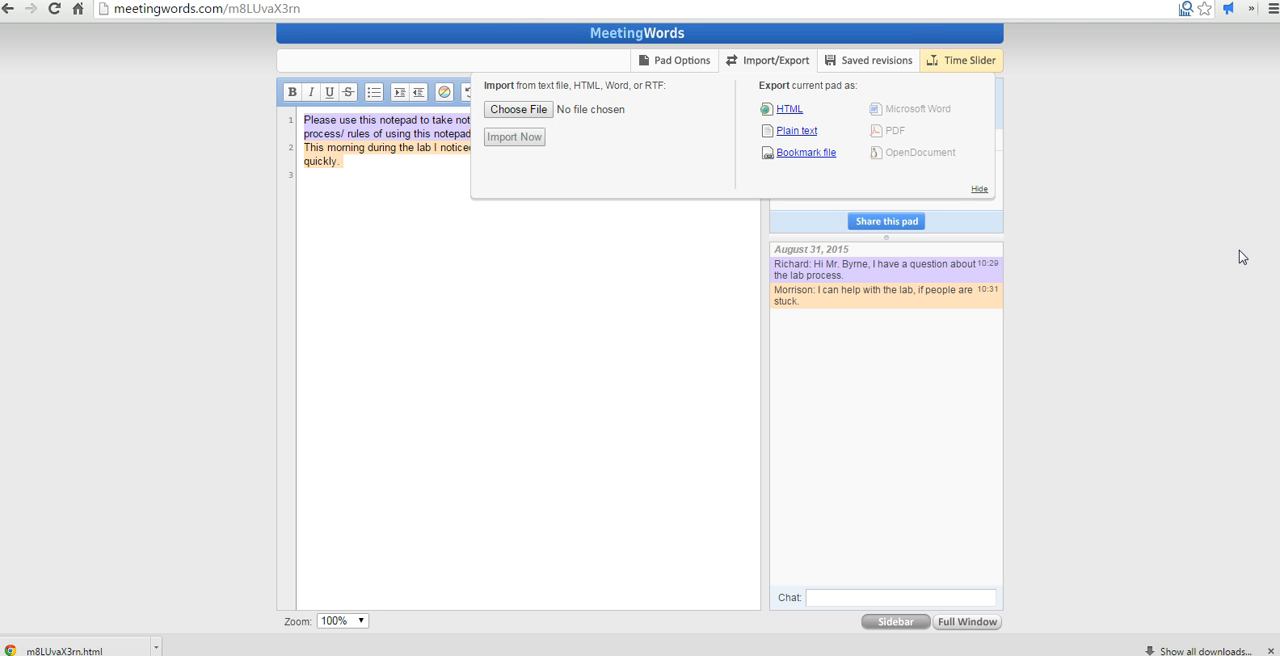